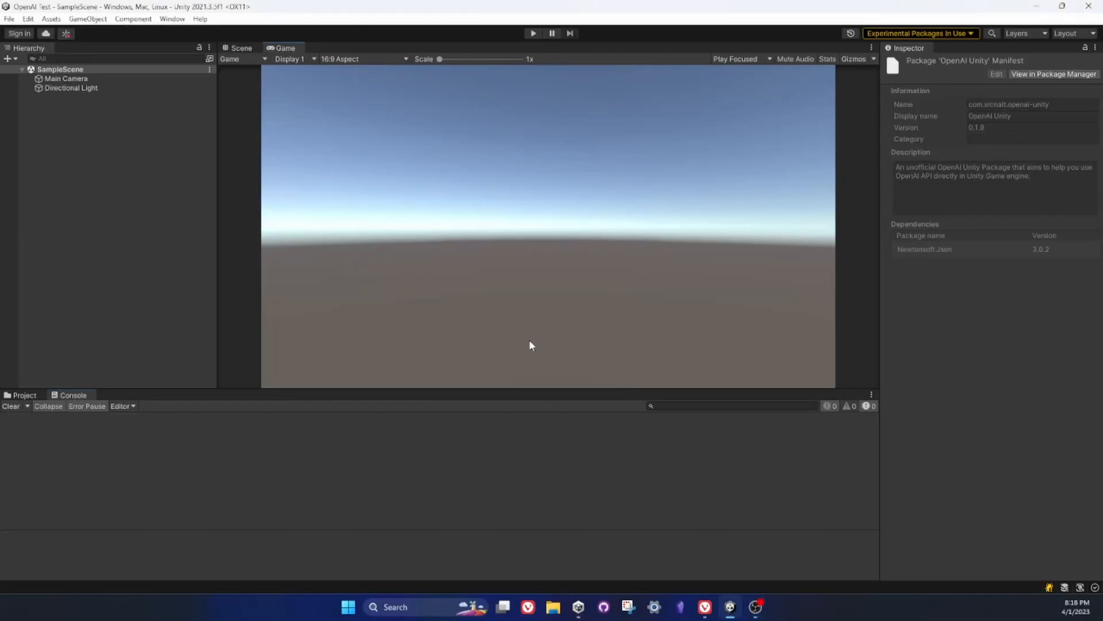
{"action": "mouse_move", "coordinate": [595, 305]}
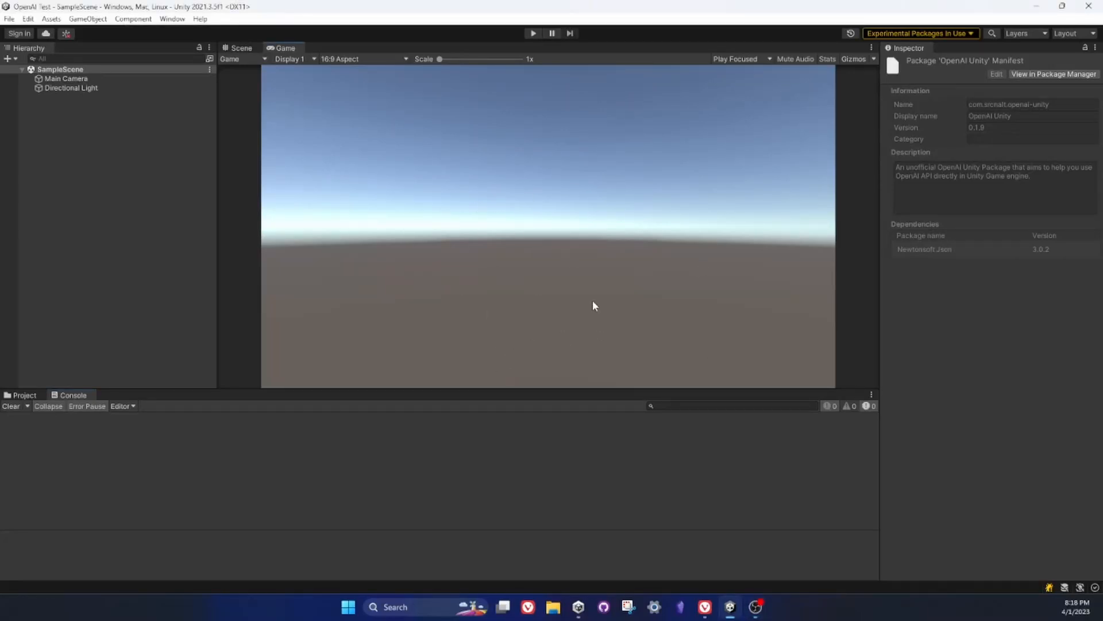
Open Package Manager from the Window menu to view the installed OpenAI Unity package
{"action": "left_click", "coordinate": [171, 19]}
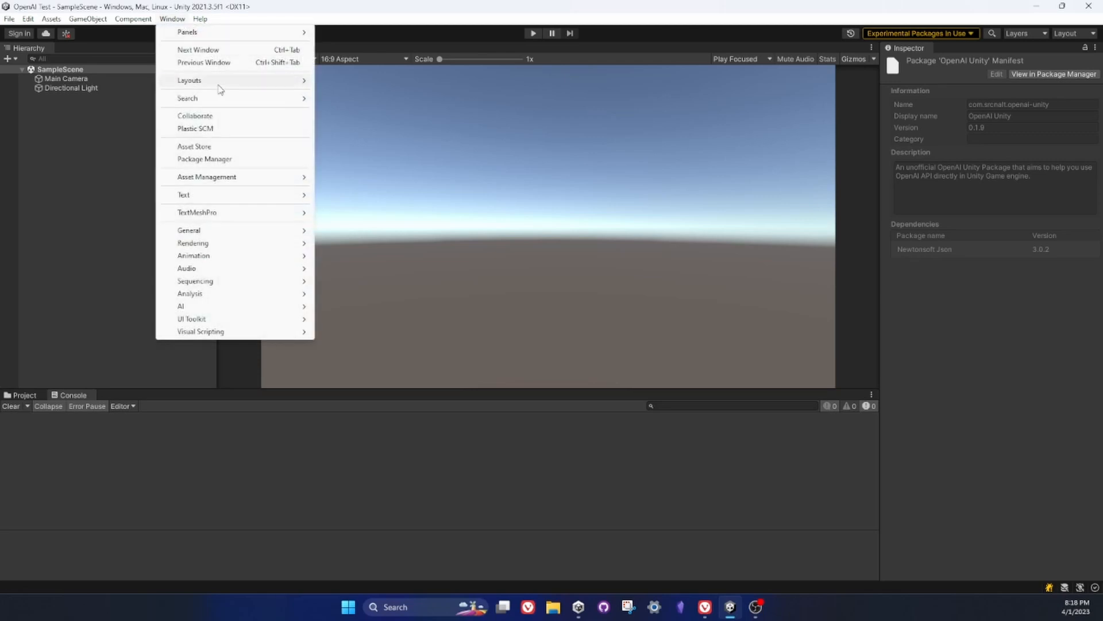
{"action": "left_click", "coordinate": [204, 159]}
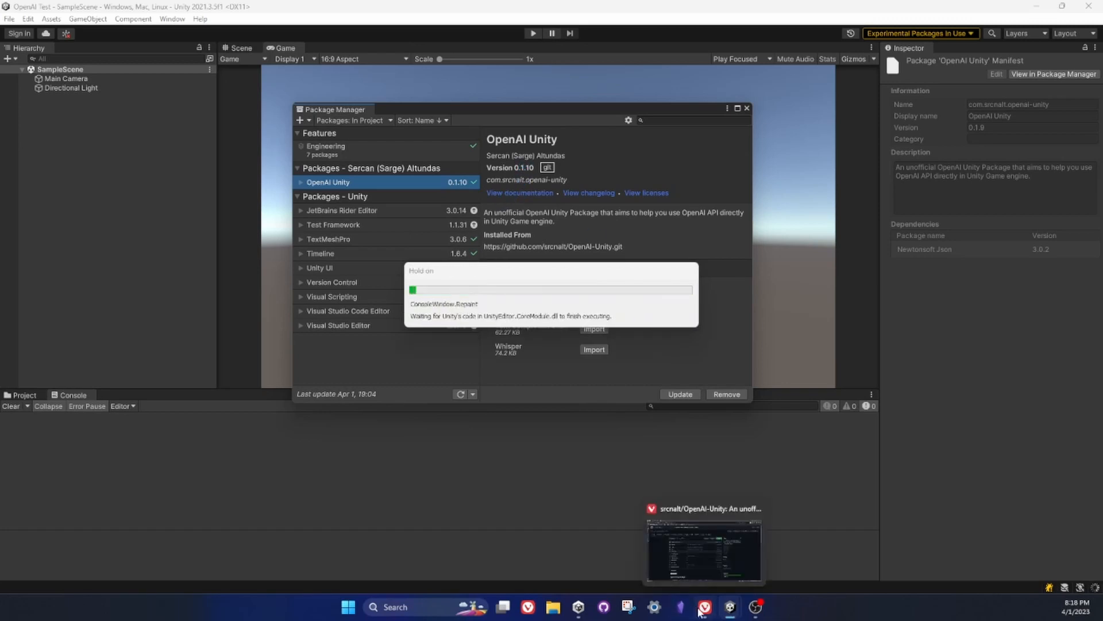
{"action": "left_click", "coordinate": [709, 607]}
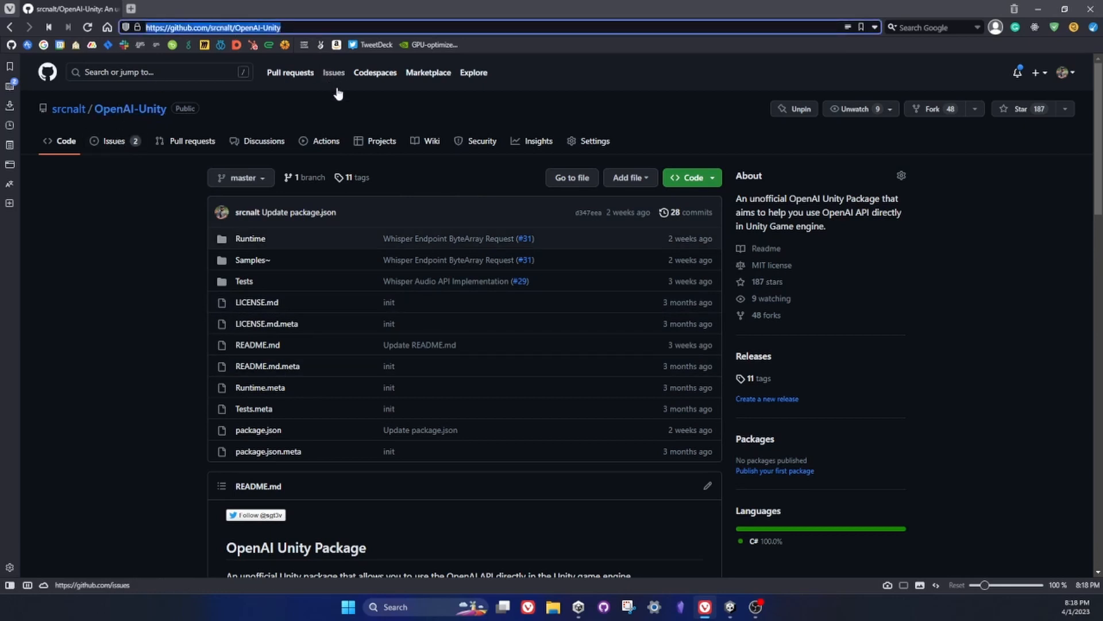
{"action": "left_click", "coordinate": [692, 178]}
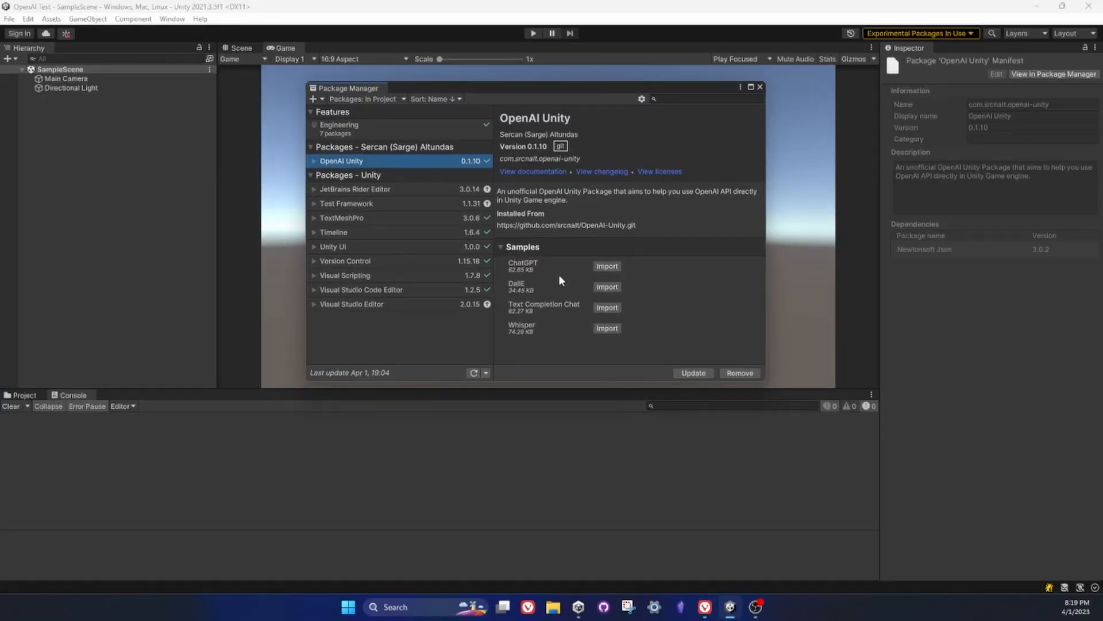
{"action": "mouse_move", "coordinate": [542, 321]}
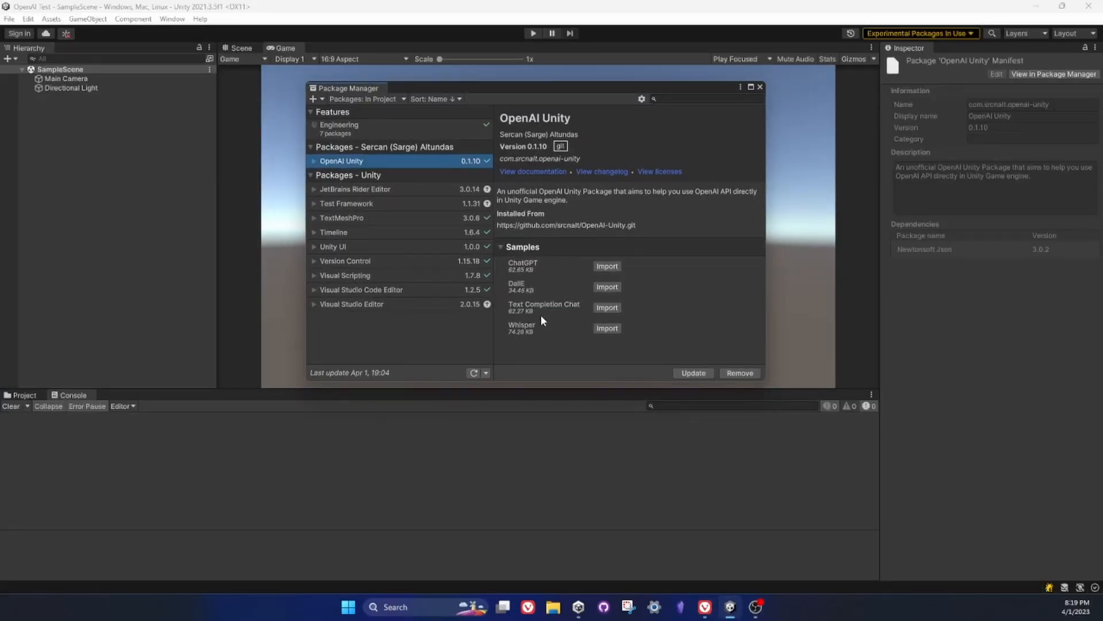
Import the Whisper sample into the project, then close Package Manager
{"action": "left_click", "coordinate": [611, 328]}
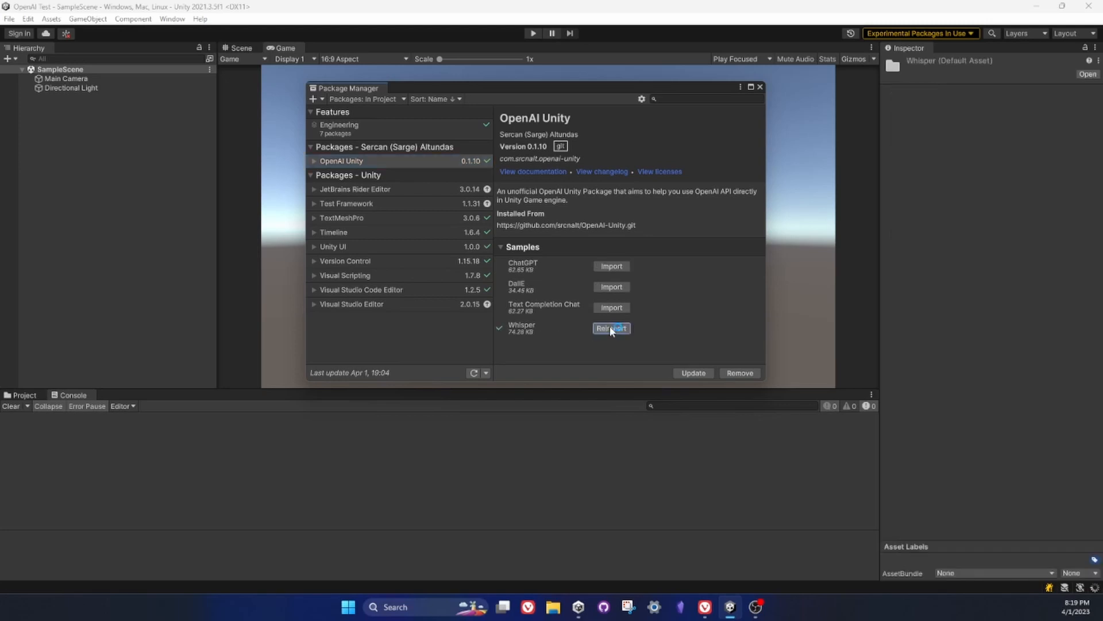
{"action": "left_click", "coordinate": [612, 328]}
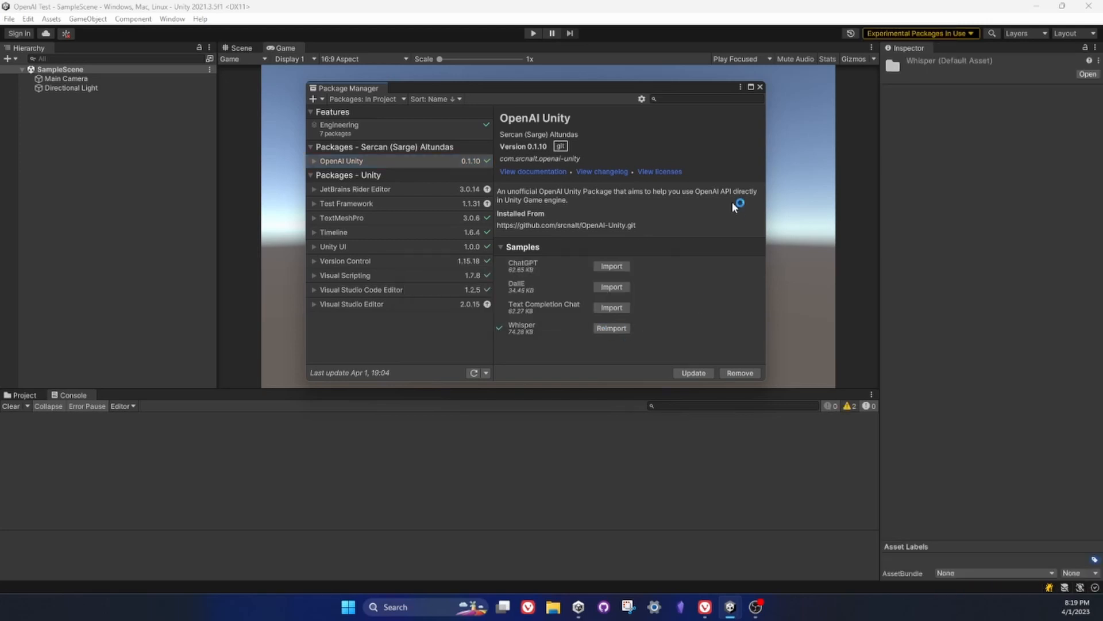
{"action": "left_click", "coordinate": [760, 87]}
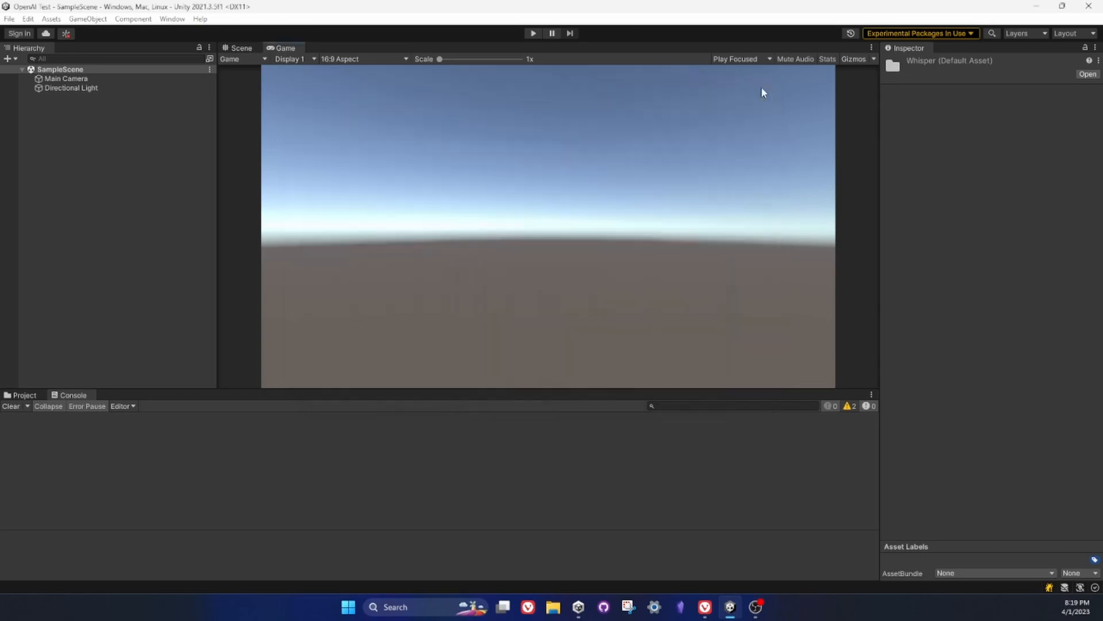
Open the Whisper Sample scene from Assets/Samples/OpenAI Unity/0.1.10/Whisper
{"action": "left_click", "coordinate": [24, 394]}
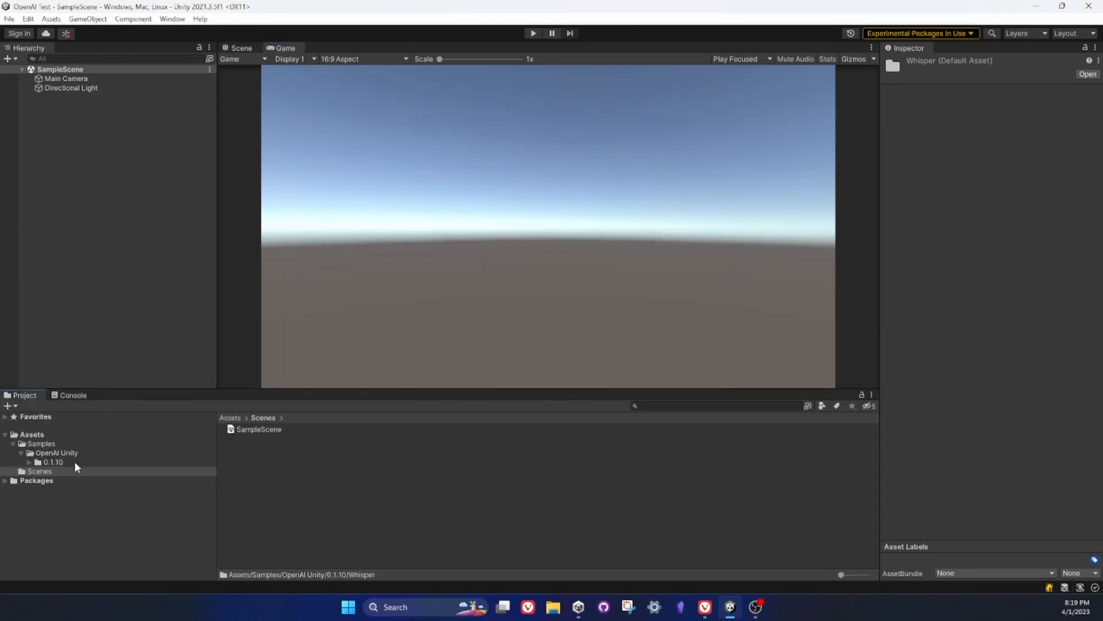
{"action": "left_click", "coordinate": [50, 462]}
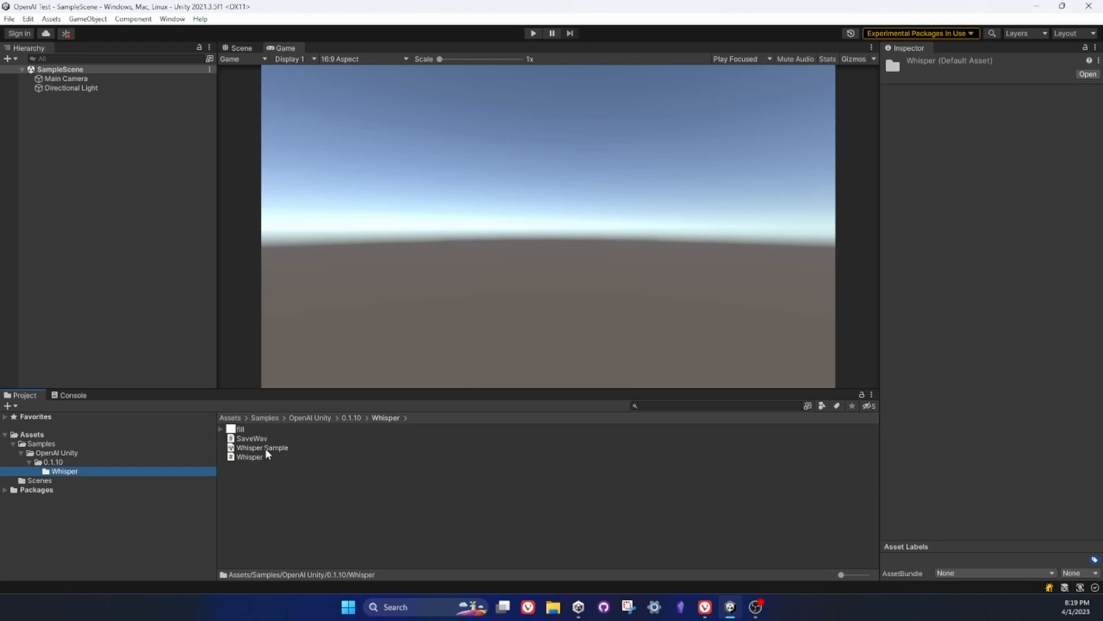
{"action": "double_click", "coordinate": [261, 447]}
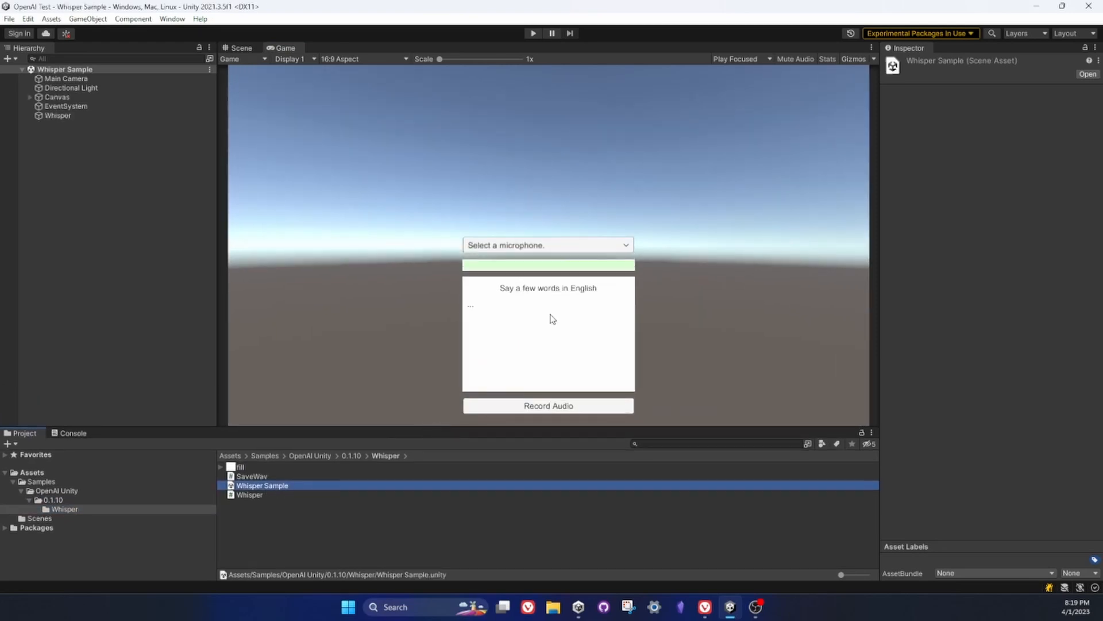
{"action": "mouse_move", "coordinate": [545, 341]}
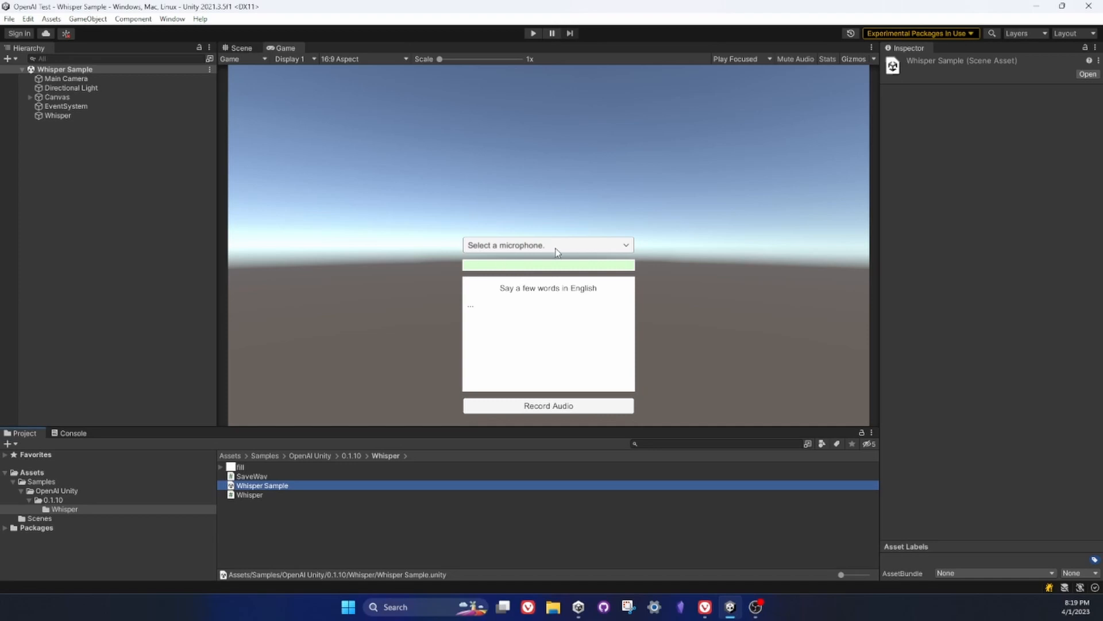
{"action": "mouse_move", "coordinate": [546, 63]}
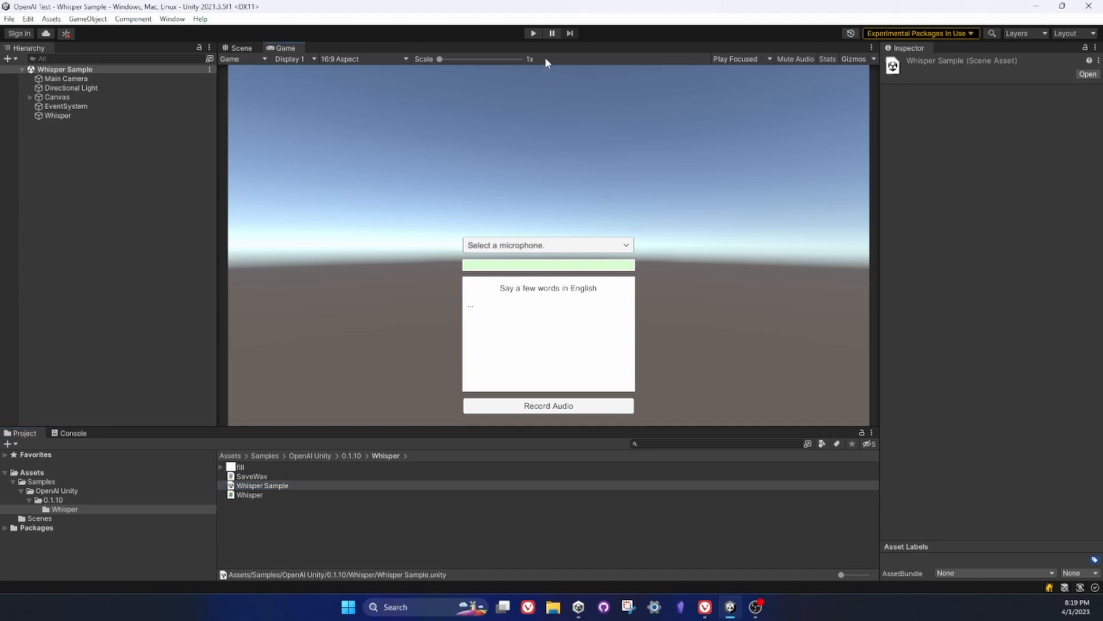
Play the scene with AI Noise-cancelling Input and transcribe 'Test the OpenAI Unity package'
{"action": "left_click", "coordinate": [534, 32]}
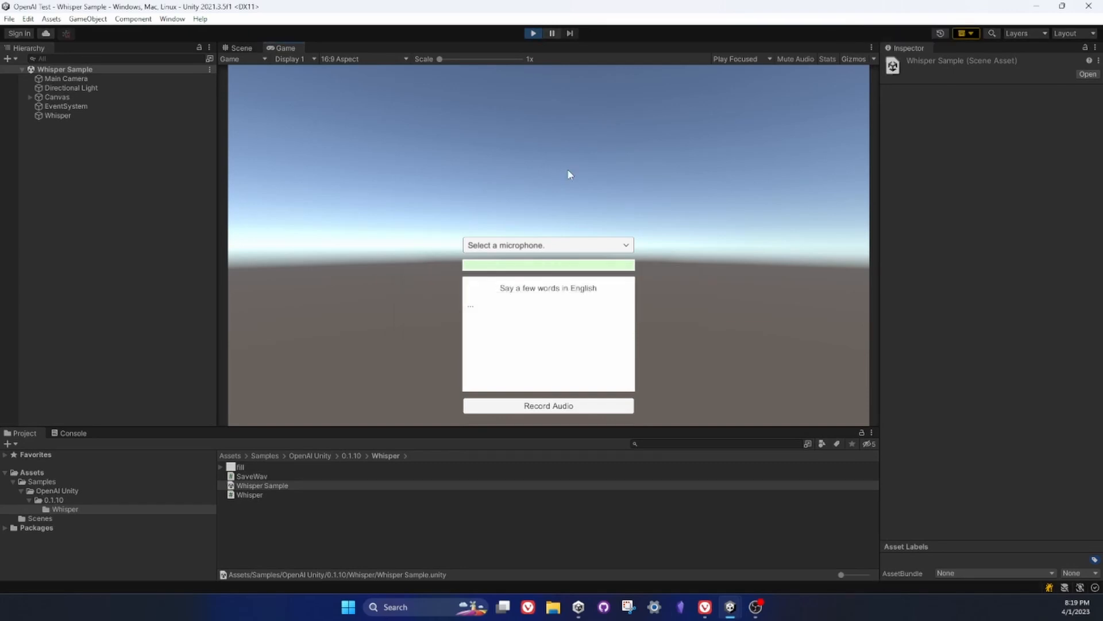
{"action": "left_click", "coordinate": [549, 244]}
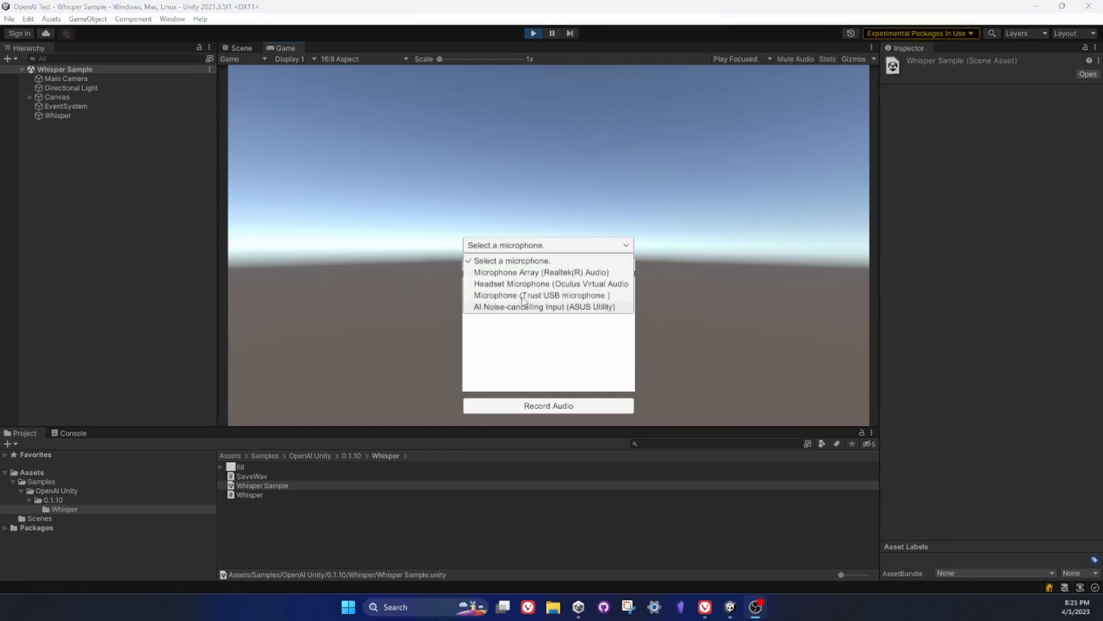
{"action": "left_click", "coordinate": [543, 306]}
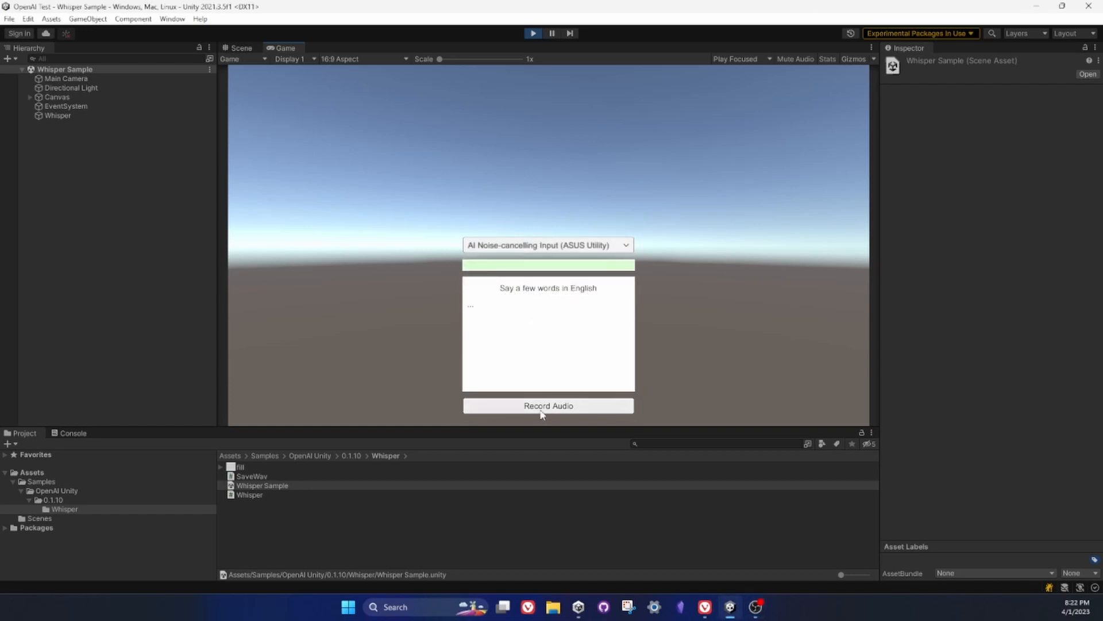
{"action": "left_click", "coordinate": [549, 406]}
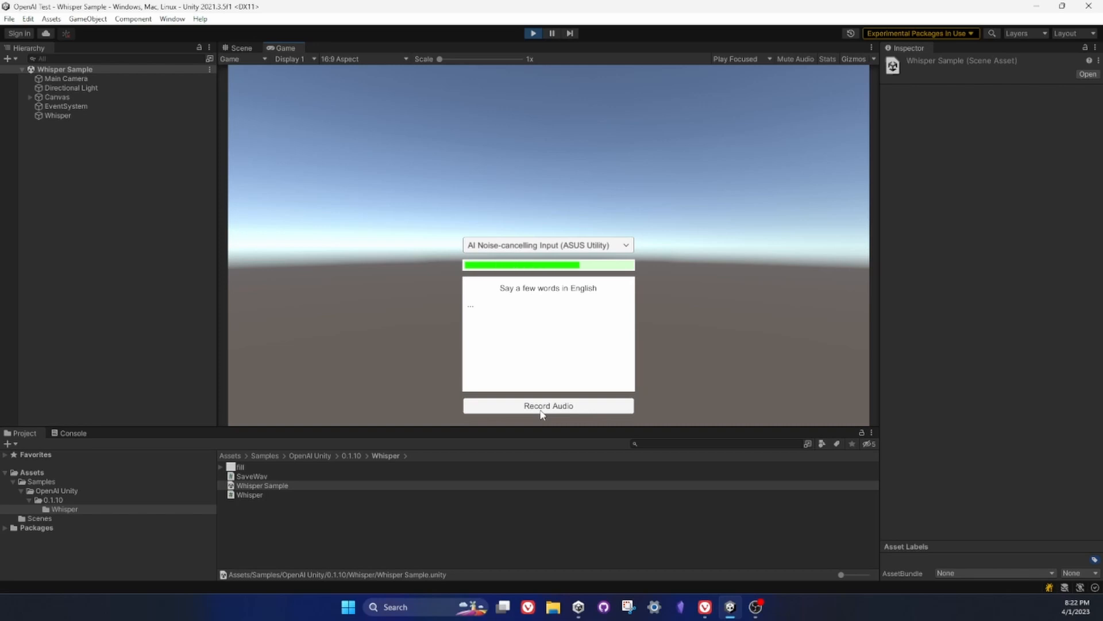
{"action": "left_click", "coordinate": [549, 406]}
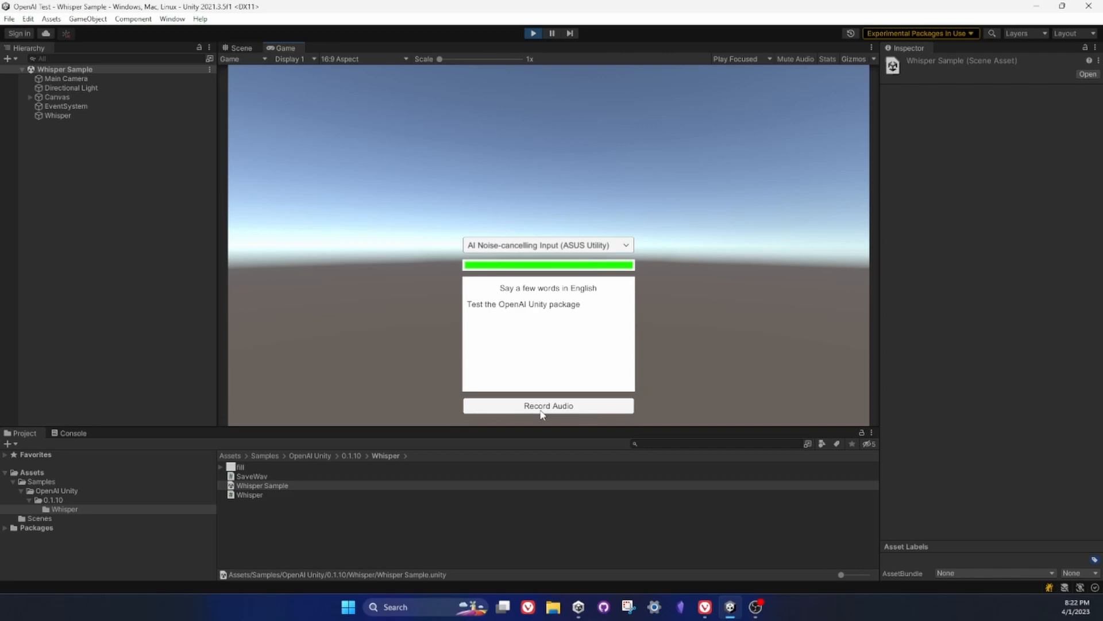
{"action": "mouse_move", "coordinate": [595, 304]}
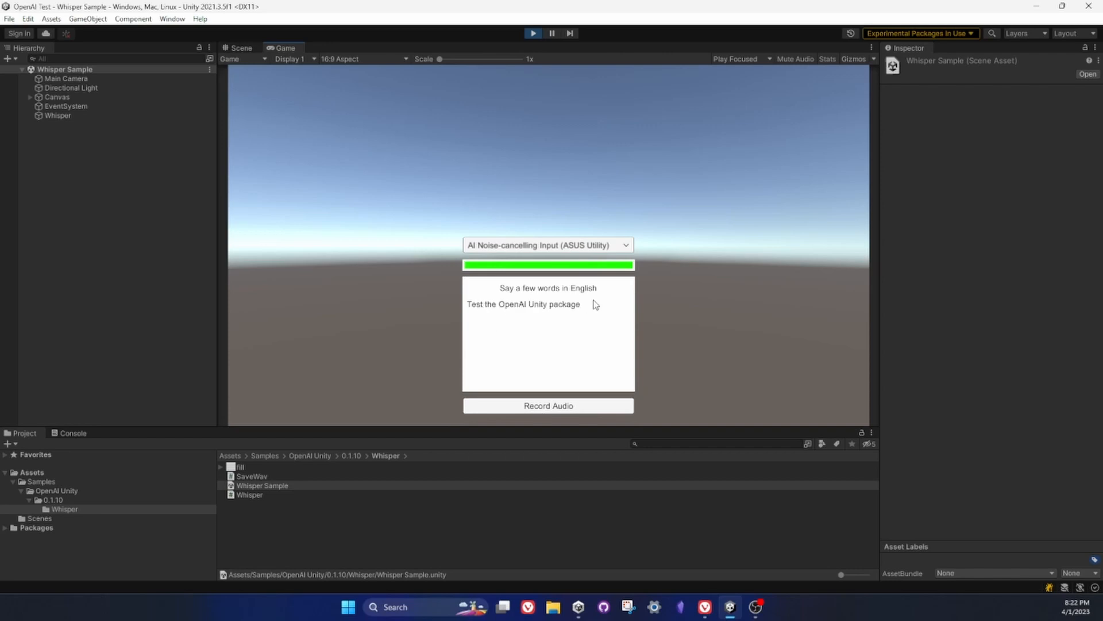
{"action": "mouse_move", "coordinate": [549, 314]}
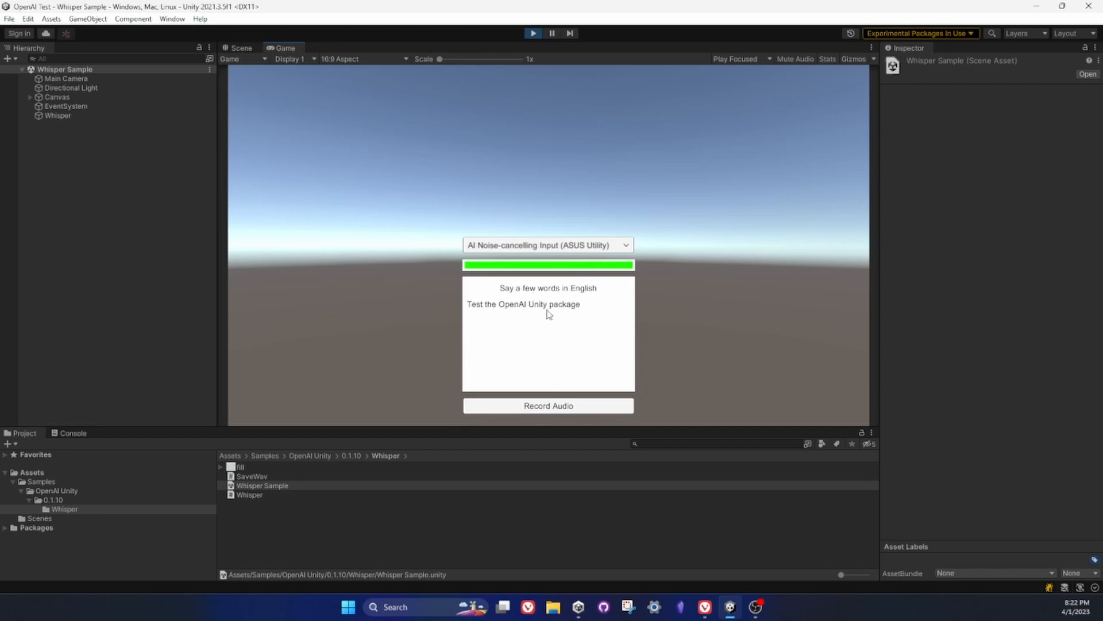
{"action": "mouse_move", "coordinate": [537, 35]}
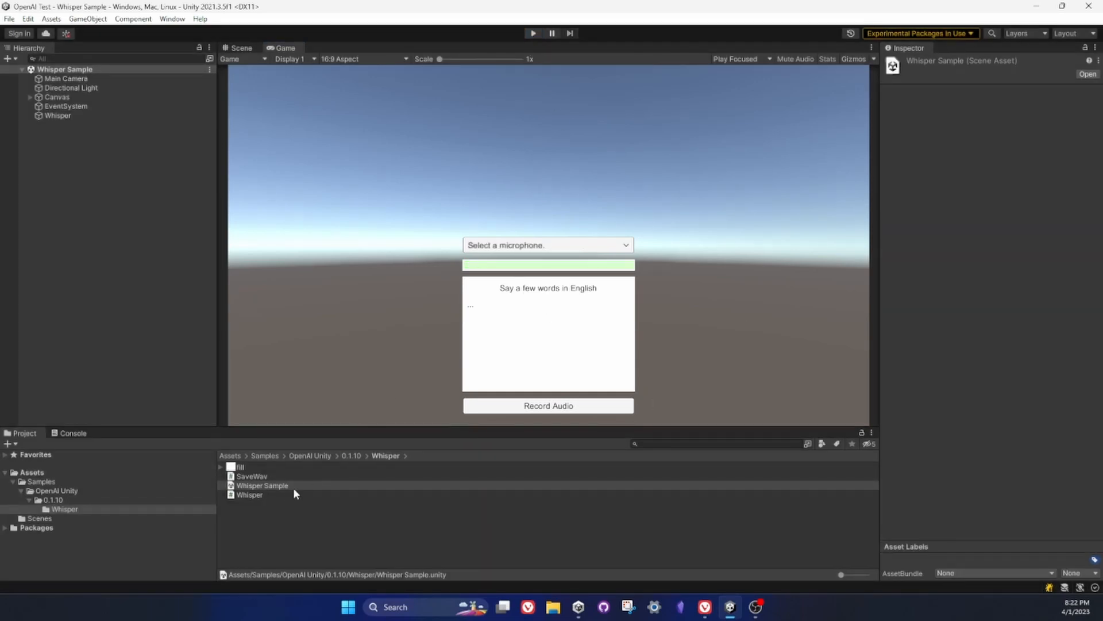
Open the Whisper.cs script from the Whisper sample folder
{"action": "left_click", "coordinate": [249, 495]}
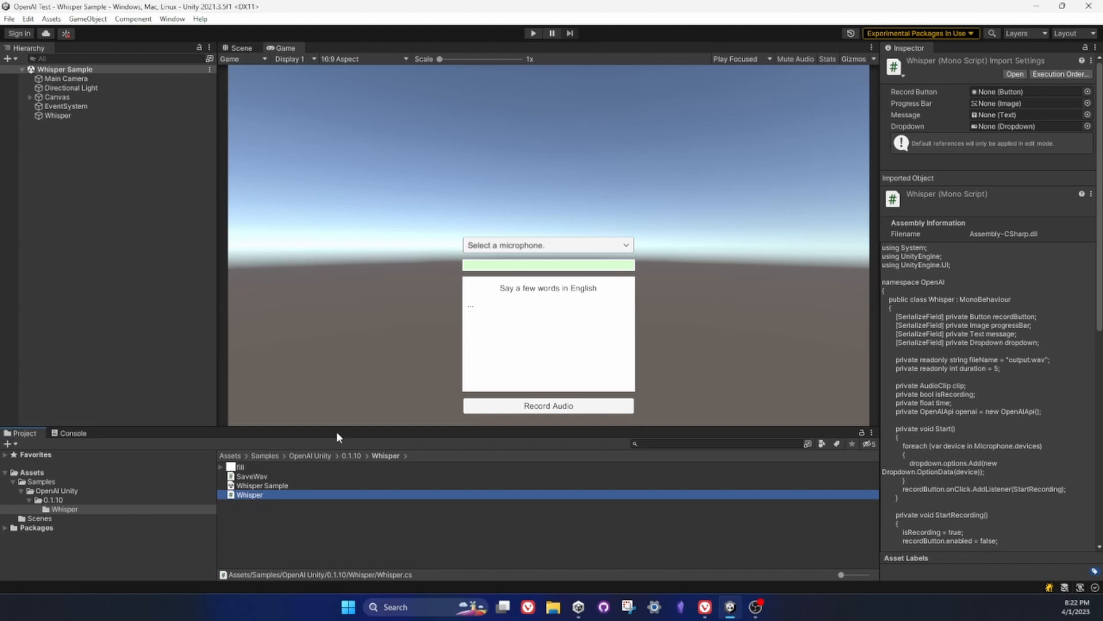
{"action": "mouse_move", "coordinate": [334, 424]}
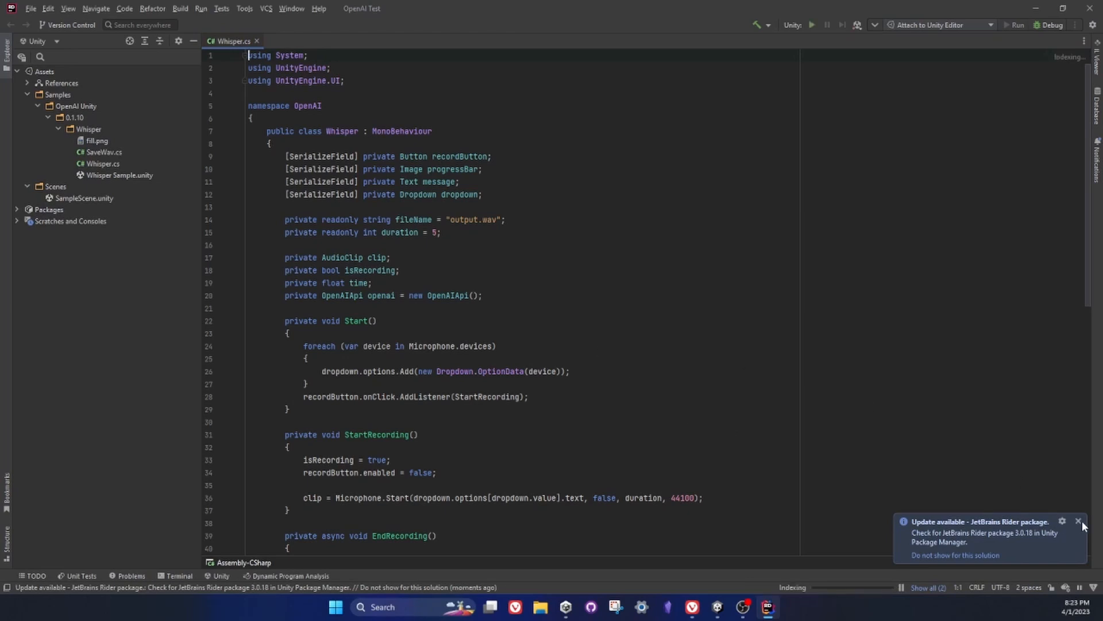
Dismiss Rider's update notice, fold Start and StartRecording, and select FileData in EndRecording
{"action": "left_click", "coordinate": [1079, 521]}
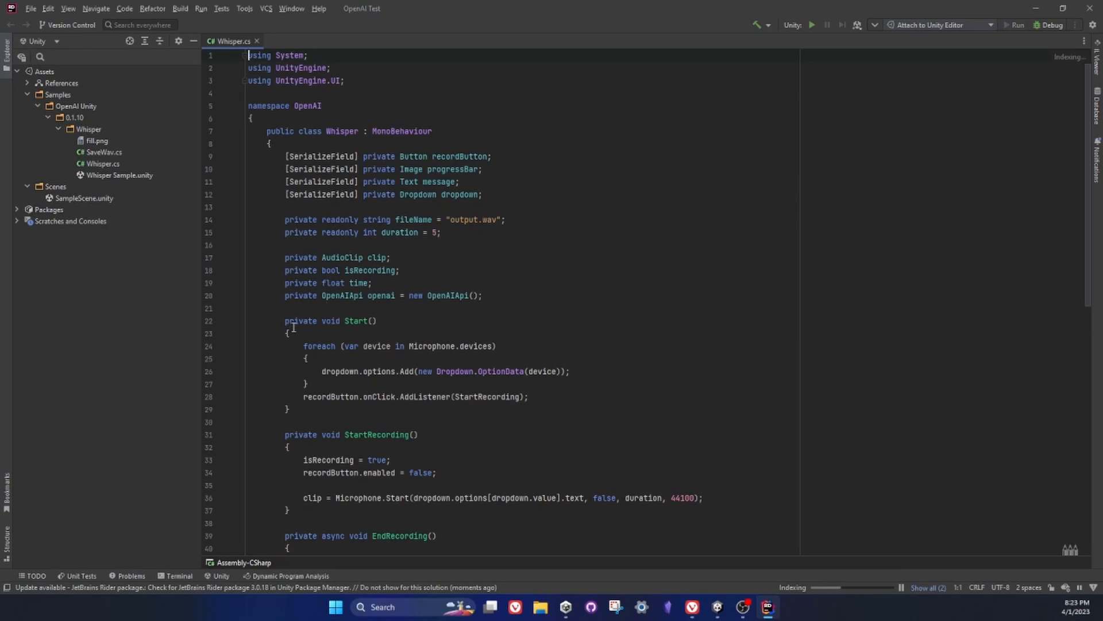
{"action": "scroll", "scroll_direction": "down", "scroll_amount": 3}
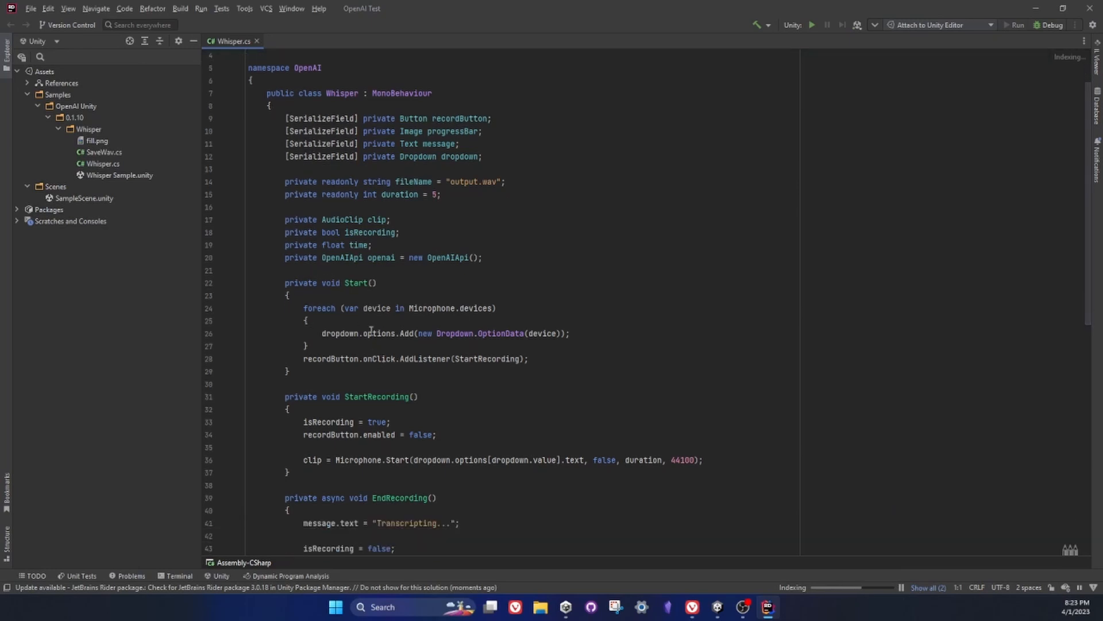
{"action": "mouse_move", "coordinate": [379, 335]}
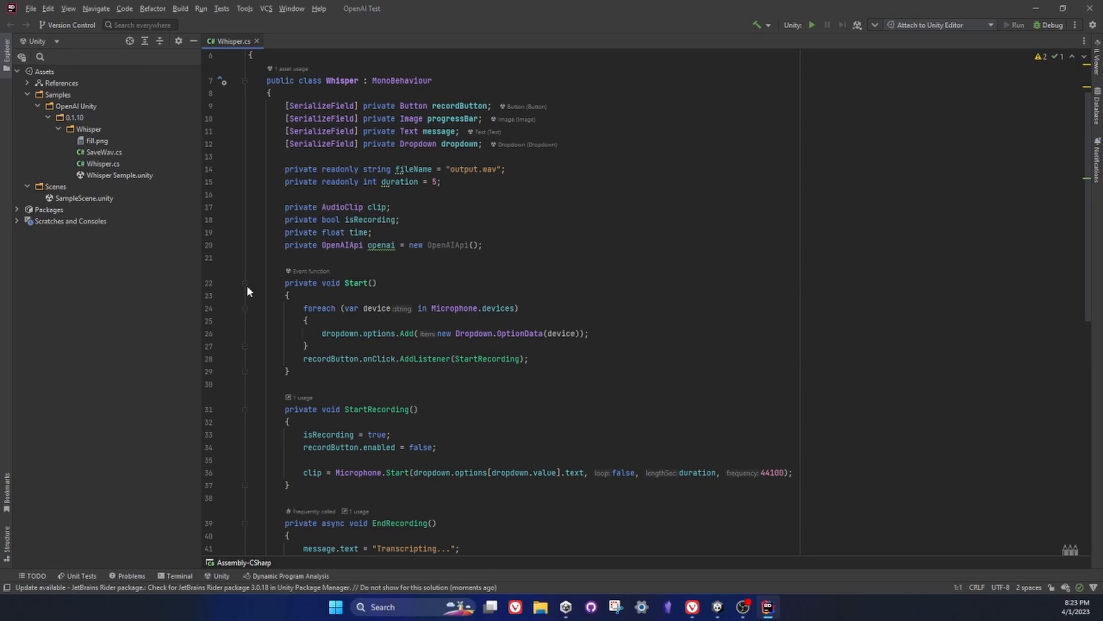
{"action": "left_click", "coordinate": [245, 283]}
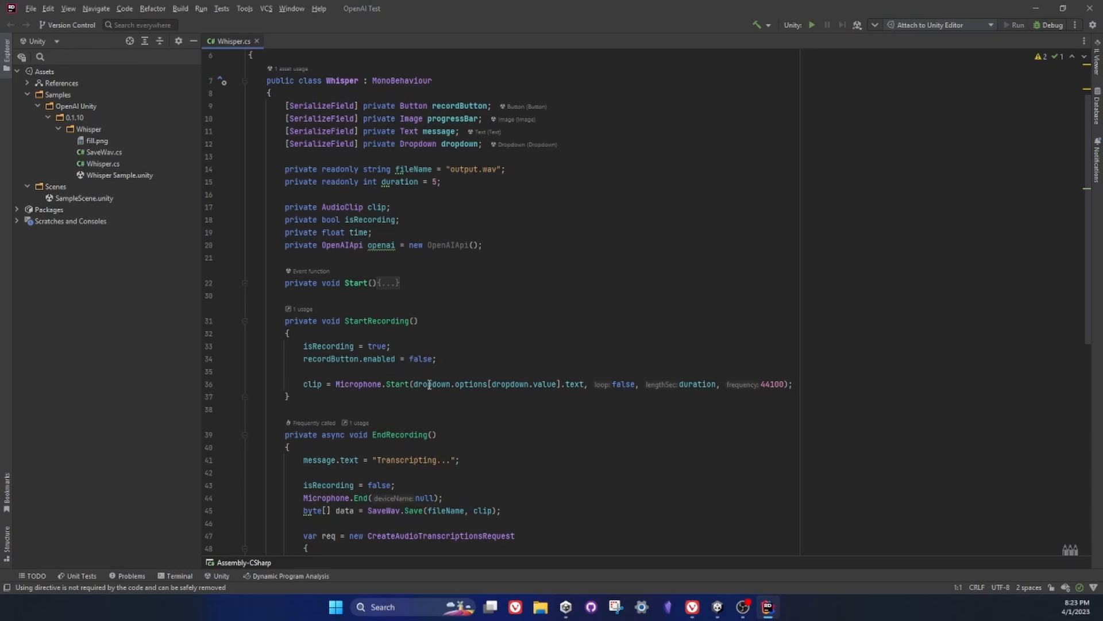
{"action": "mouse_move", "coordinate": [311, 384]}
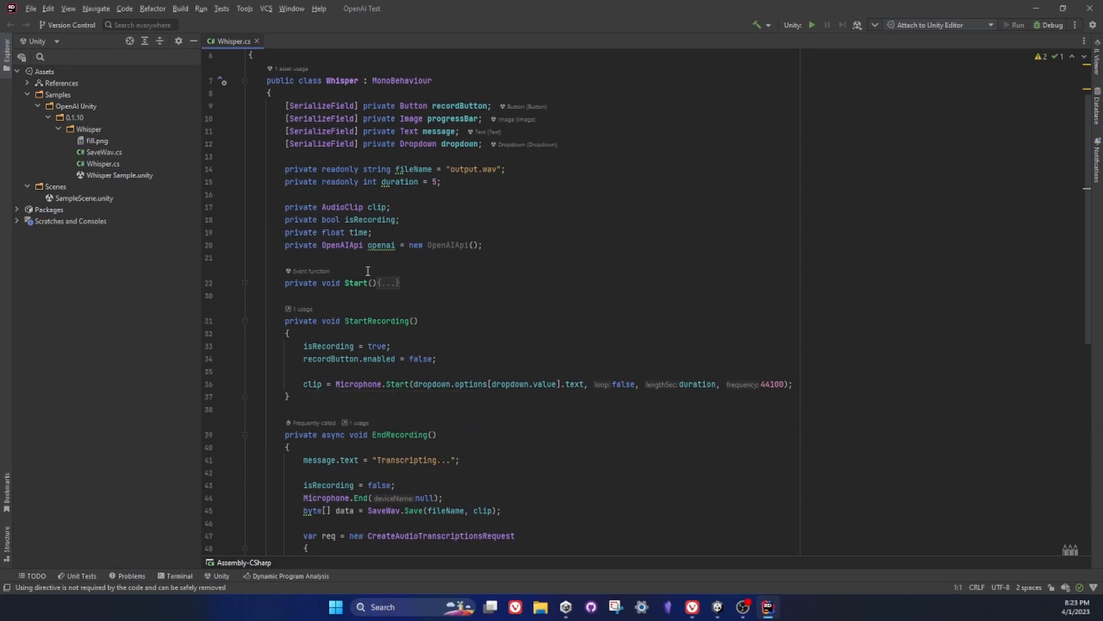
{"action": "left_click", "coordinate": [244, 321]}
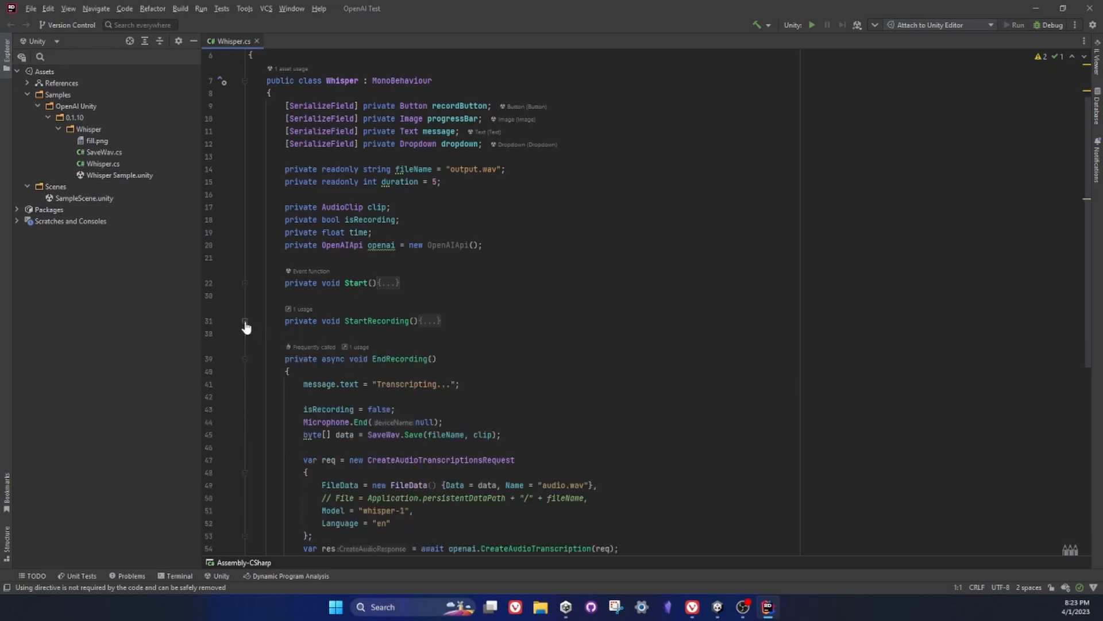
{"action": "scroll", "scroll_direction": "down", "scroll_amount": 3}
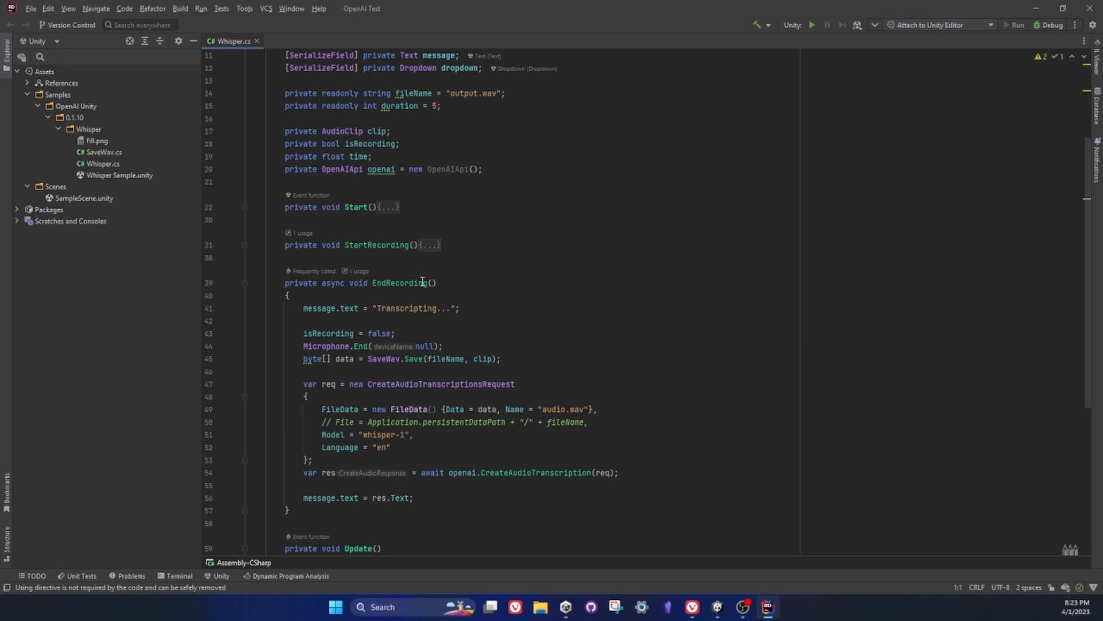
{"action": "mouse_move", "coordinate": [444, 359]}
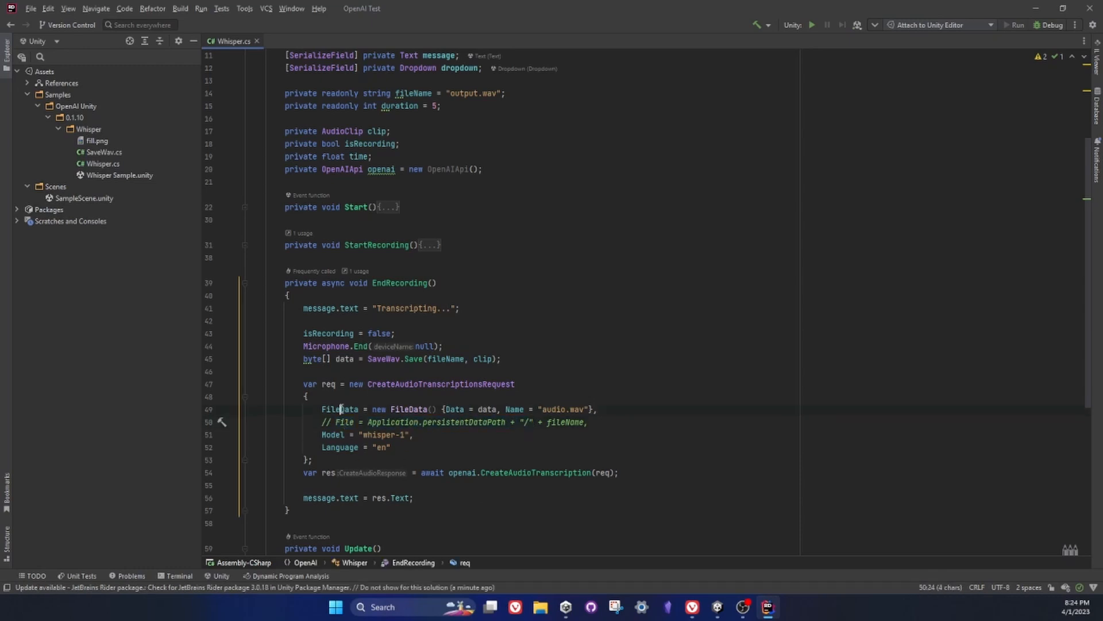
{"action": "double_click", "coordinate": [340, 410]}
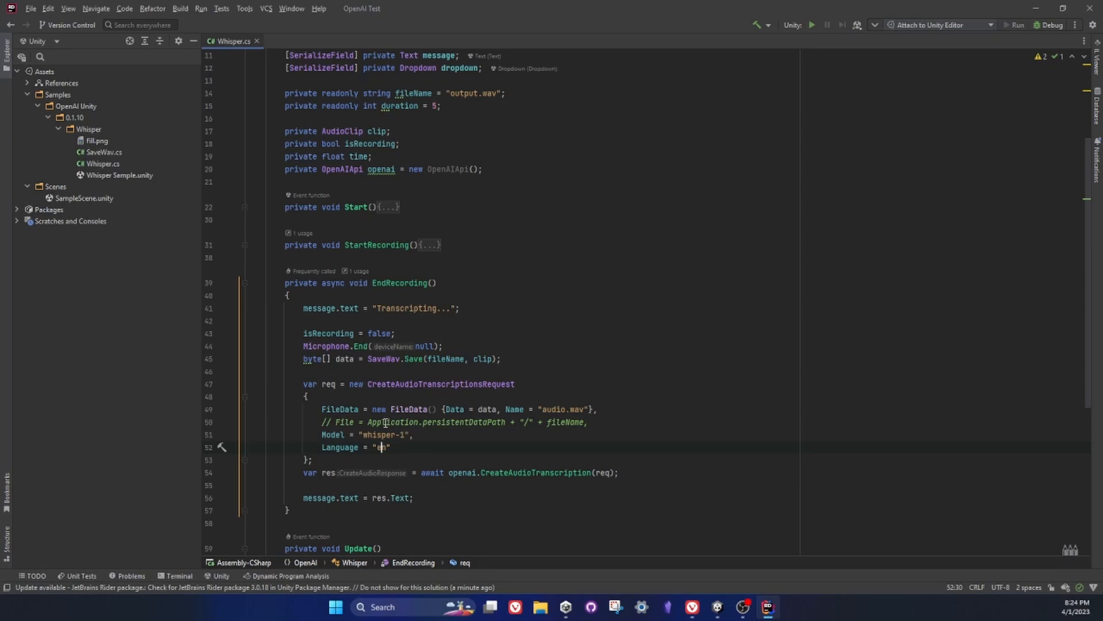
{"action": "scroll", "scroll_direction": "down", "scroll_amount": 3}
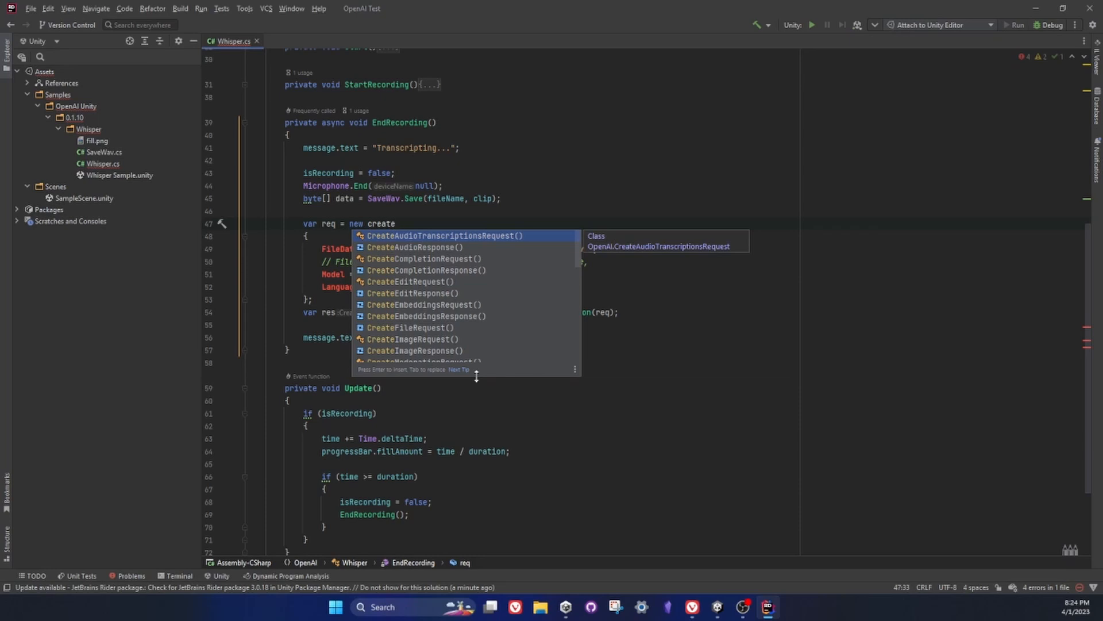
Replace the request with new CreateAudioTranslationRequest() using code completion
{"action": "type", "text": "aud"}
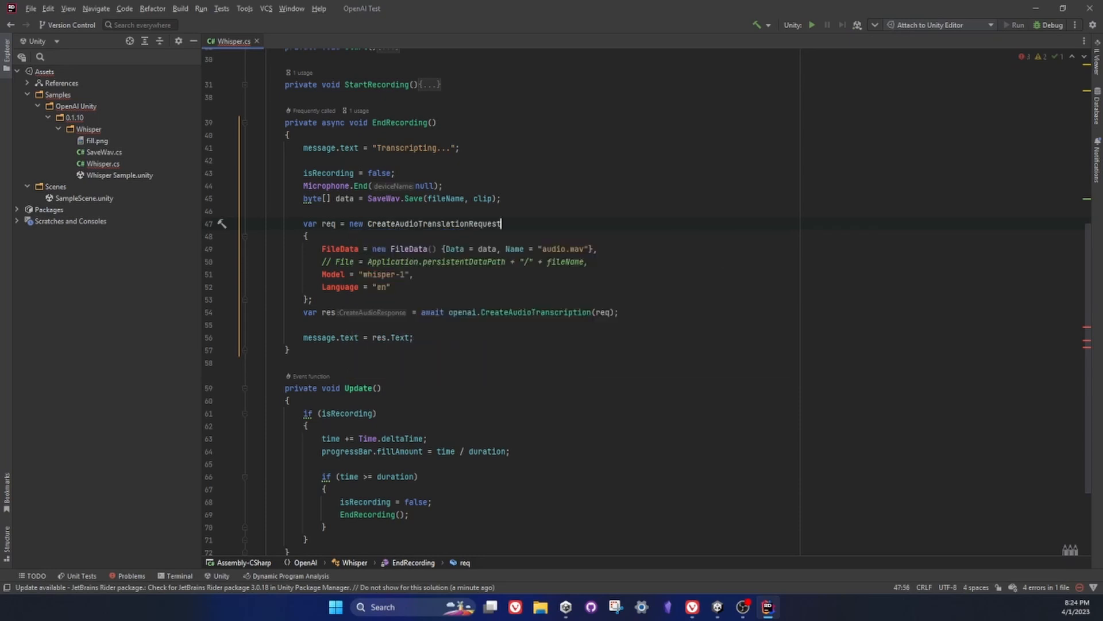
{"action": "type", "text": "()"}
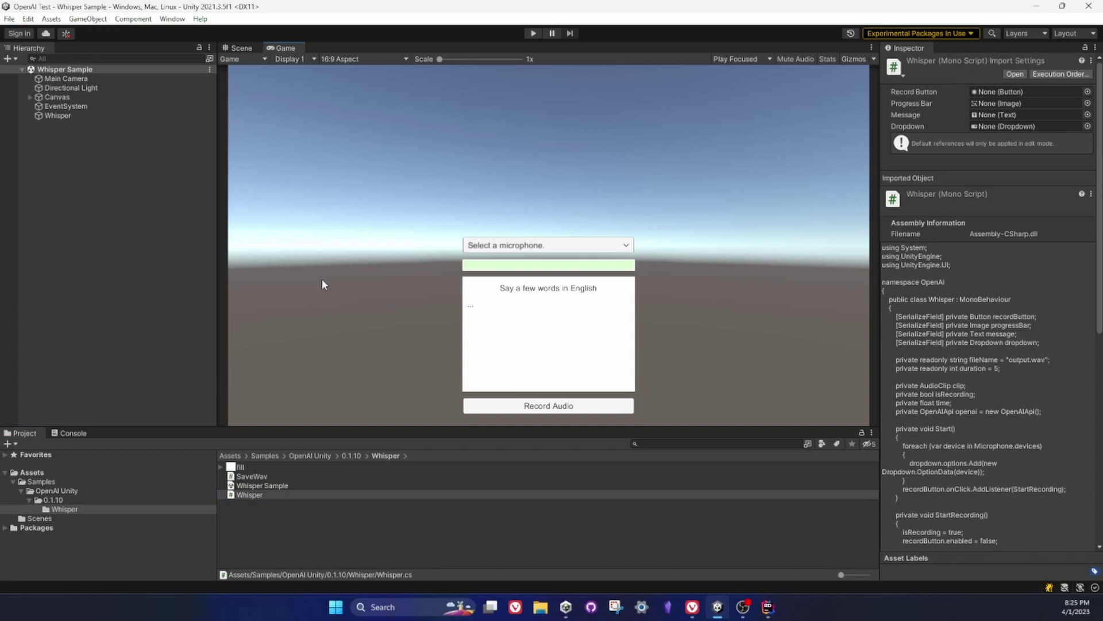
{"action": "mouse_move", "coordinate": [245, 147]}
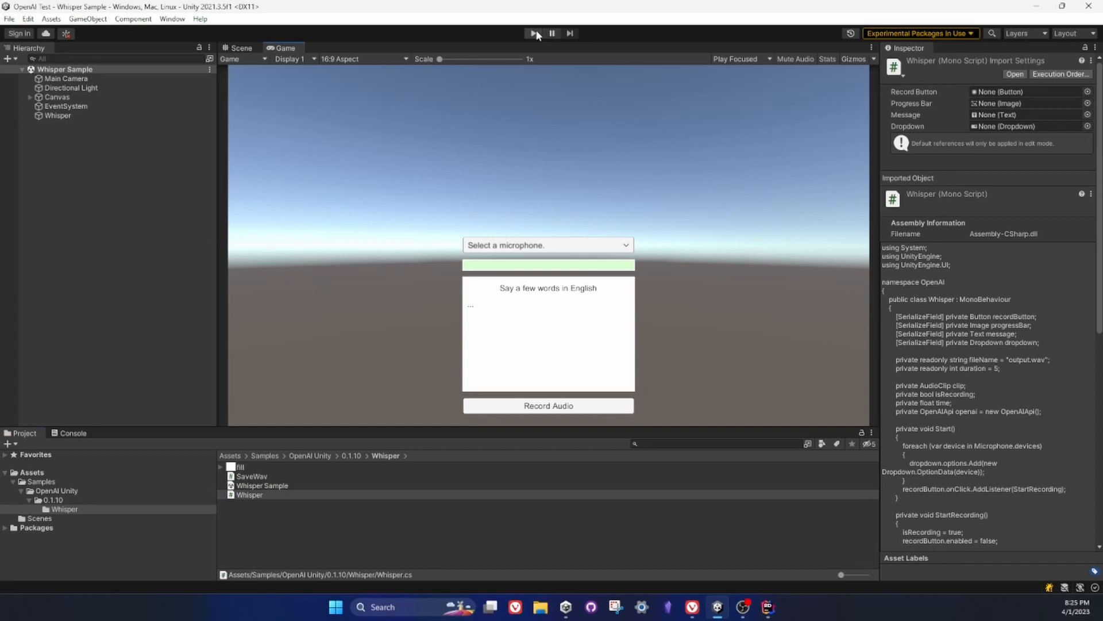
Play the Whisper sample using AI Noise-cancelling Input to translate Turkish speech
{"action": "left_click", "coordinate": [533, 32]}
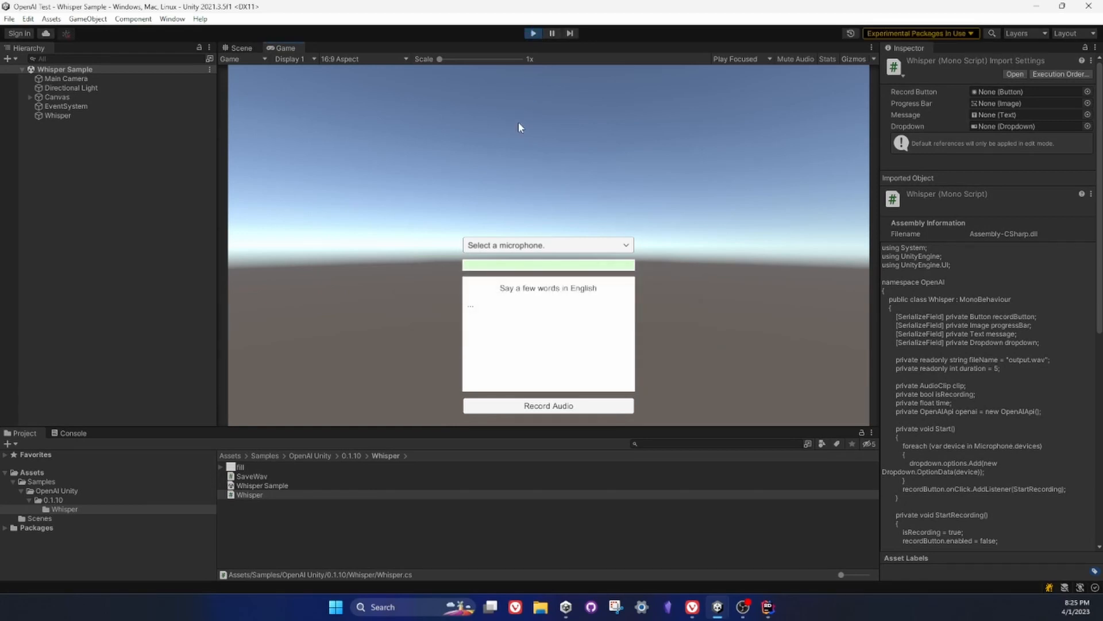
{"action": "left_click", "coordinate": [548, 245]}
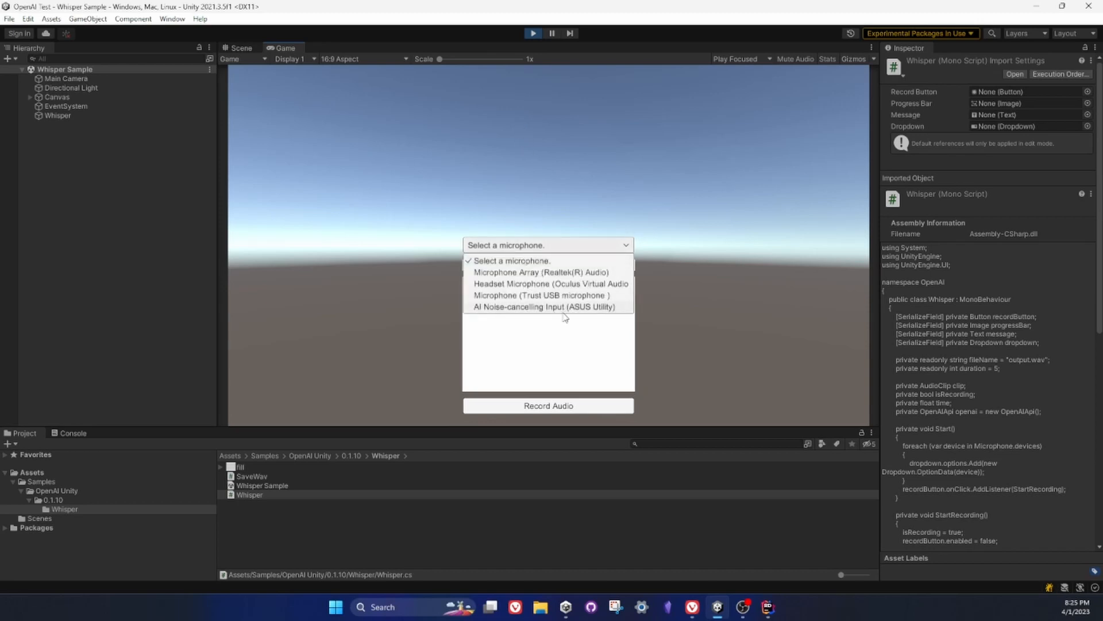
{"action": "left_click", "coordinate": [545, 306]}
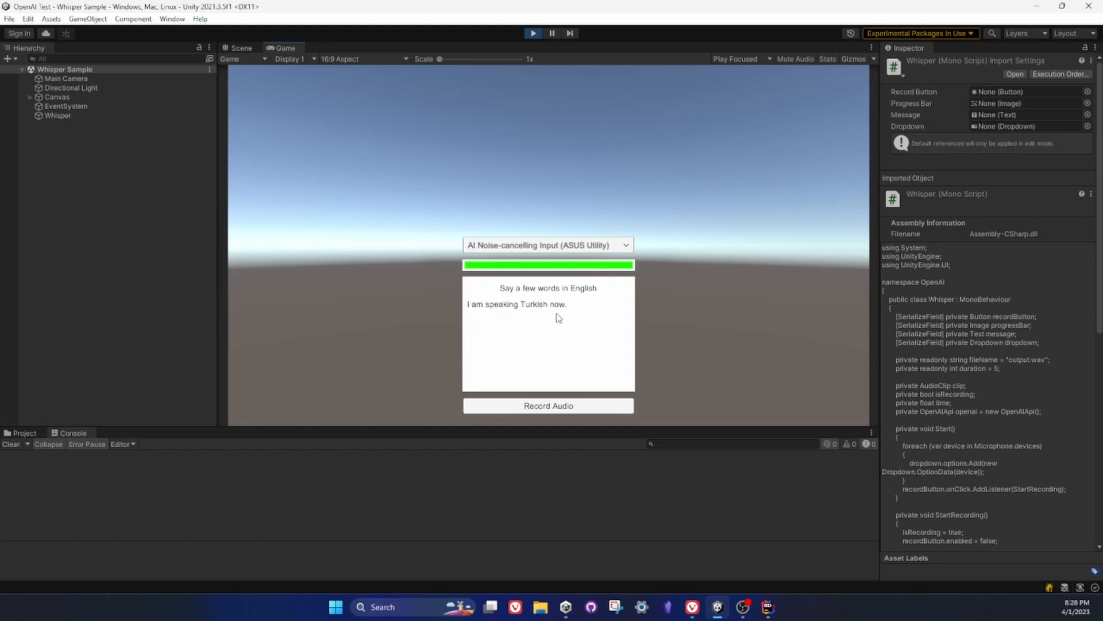
{"action": "mouse_move", "coordinate": [540, 42]}
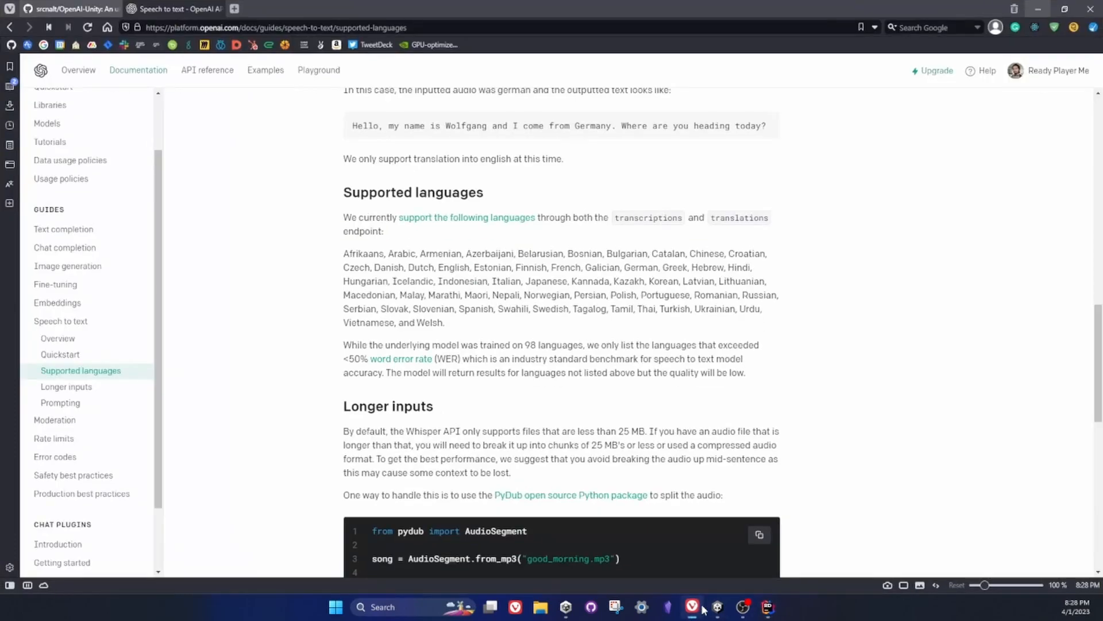
{"action": "mouse_move", "coordinate": [408, 248]}
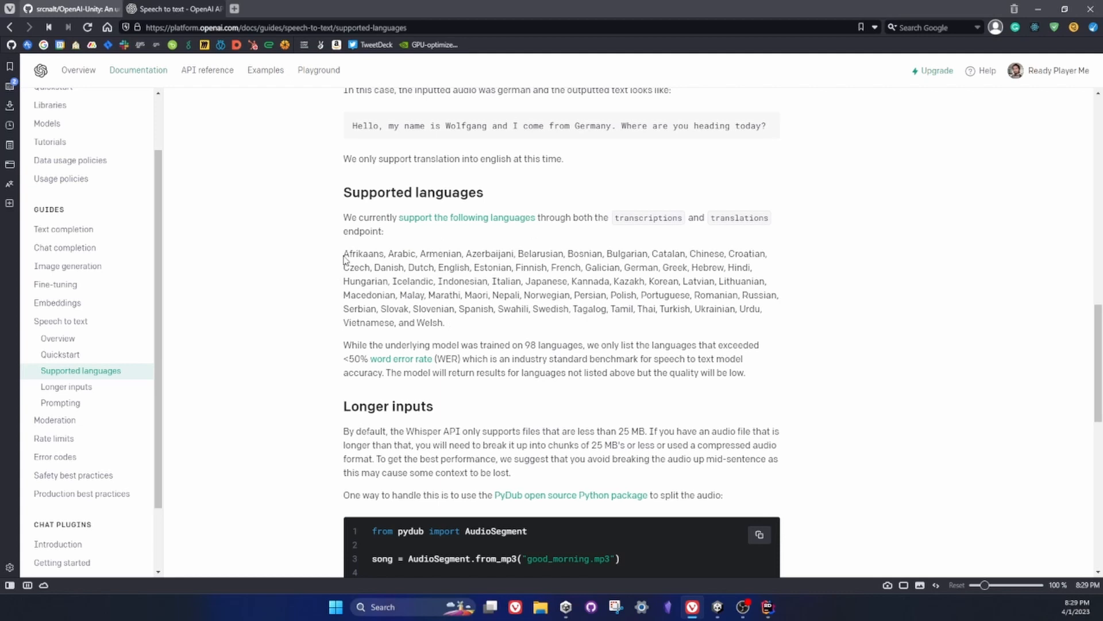
Highlight the speech-to-text supported languages list and pick out Estonian
{"action": "left_click_drag", "start_coordinate": [344, 253], "coordinate": [709, 254]}
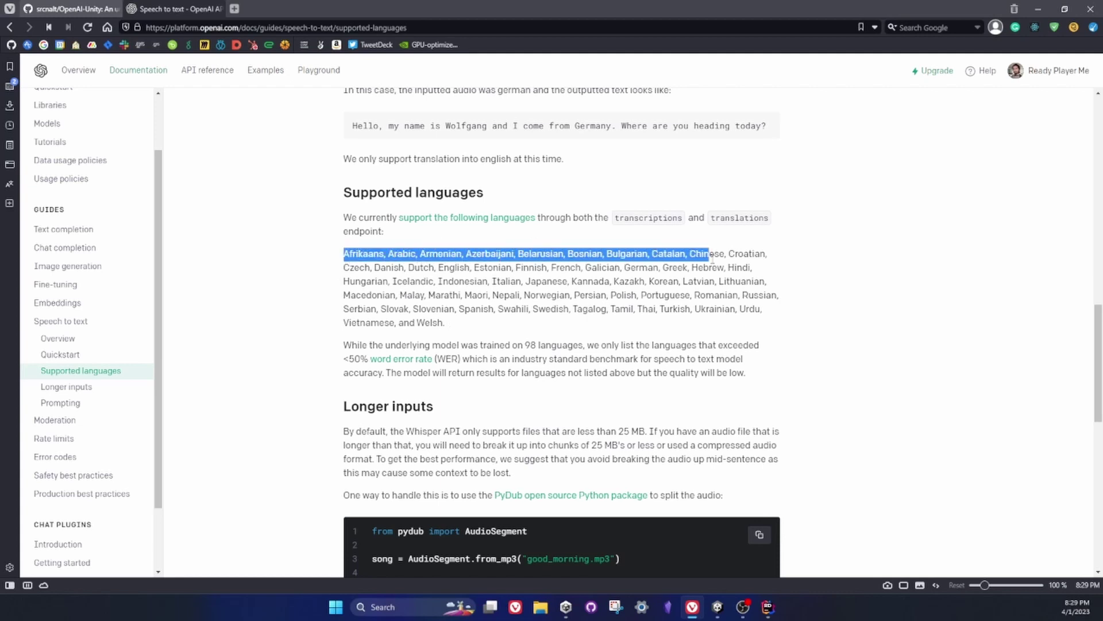
{"action": "left_click_drag", "start_coordinate": [711, 254], "coordinate": [445, 322]}
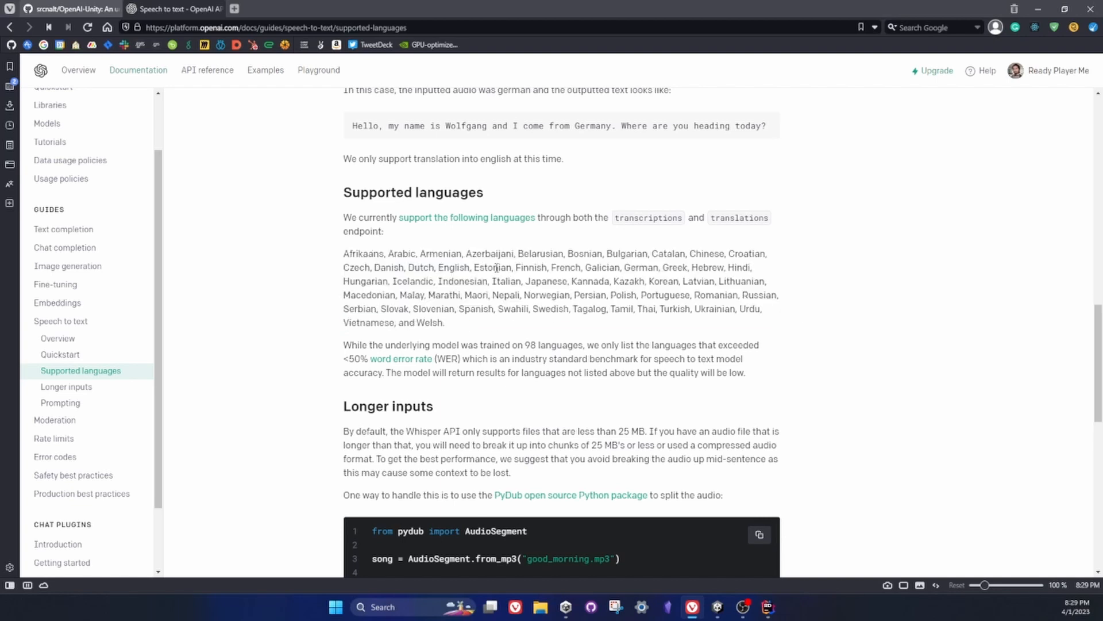
{"action": "double_click", "coordinate": [492, 267]}
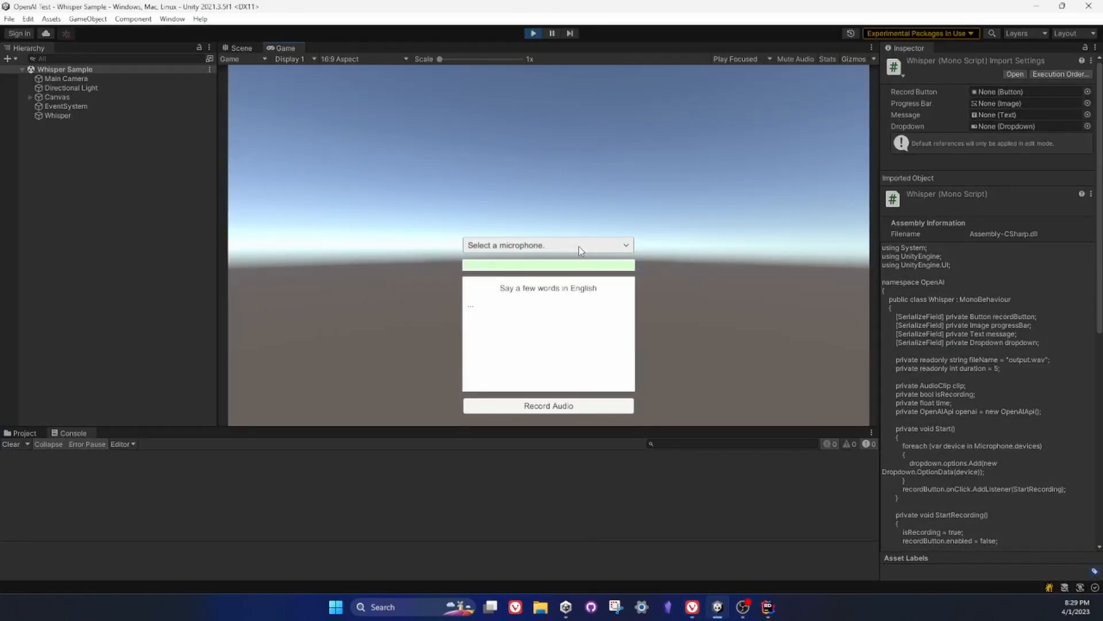
Record two clips, translated as 'Need my reading assistance?' and 'My name is Nicholas.'
{"action": "left_click", "coordinate": [548, 245]}
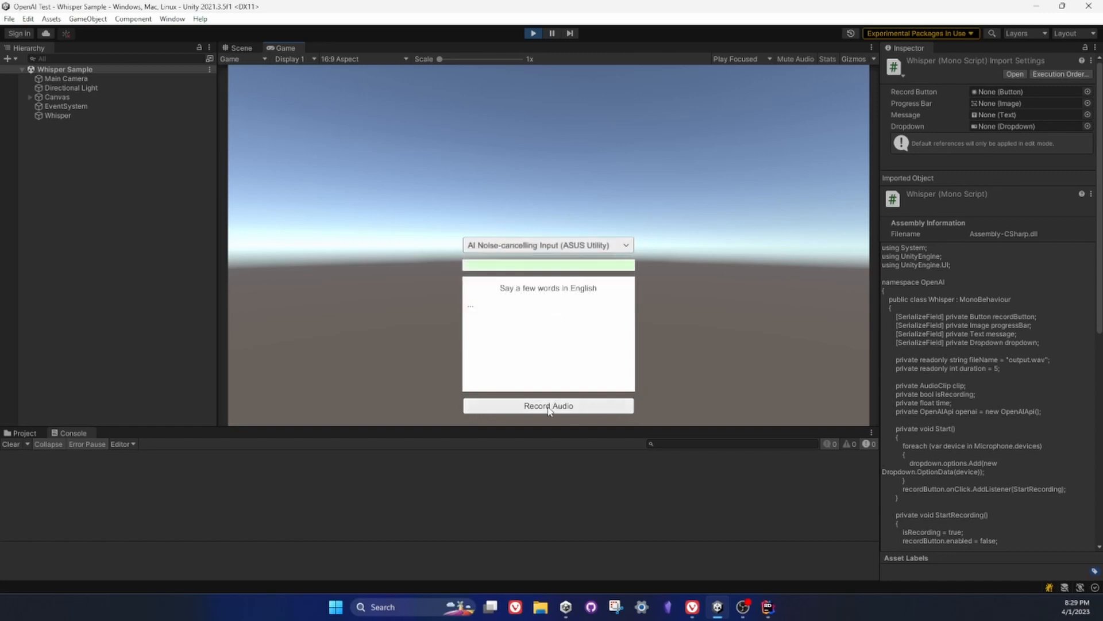
{"action": "left_click", "coordinate": [549, 406]}
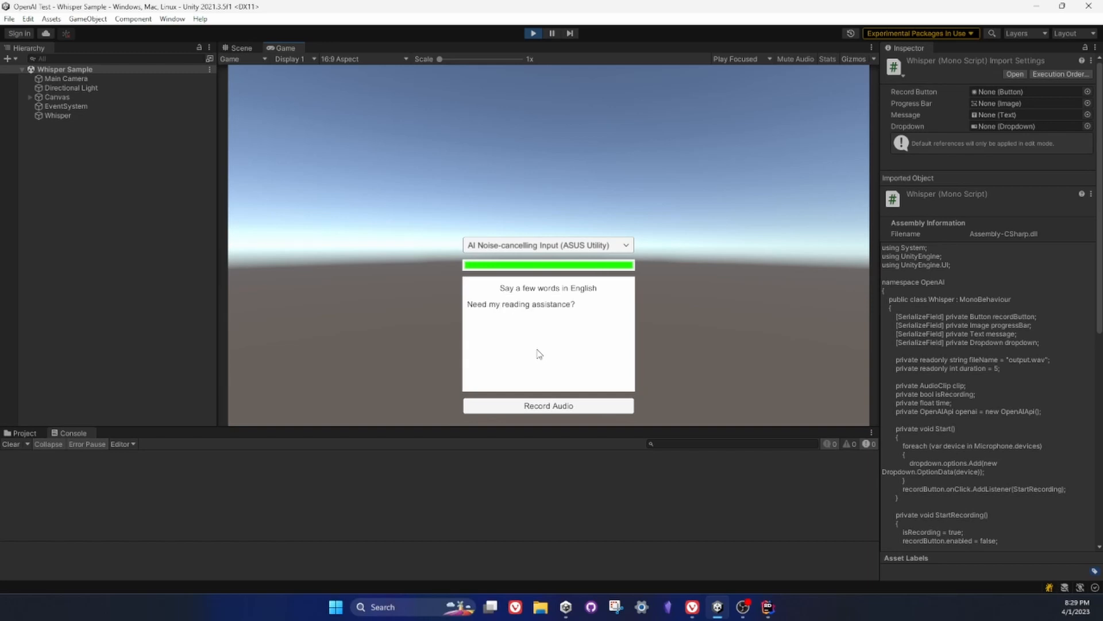
{"action": "mouse_move", "coordinate": [572, 311]}
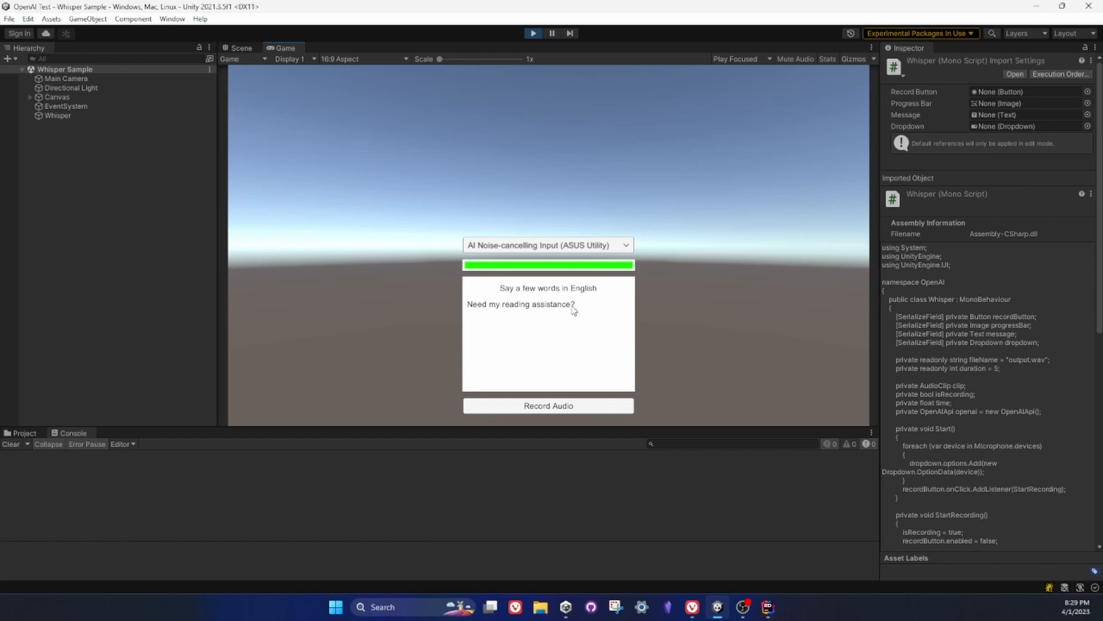
{"action": "mouse_move", "coordinate": [554, 418]}
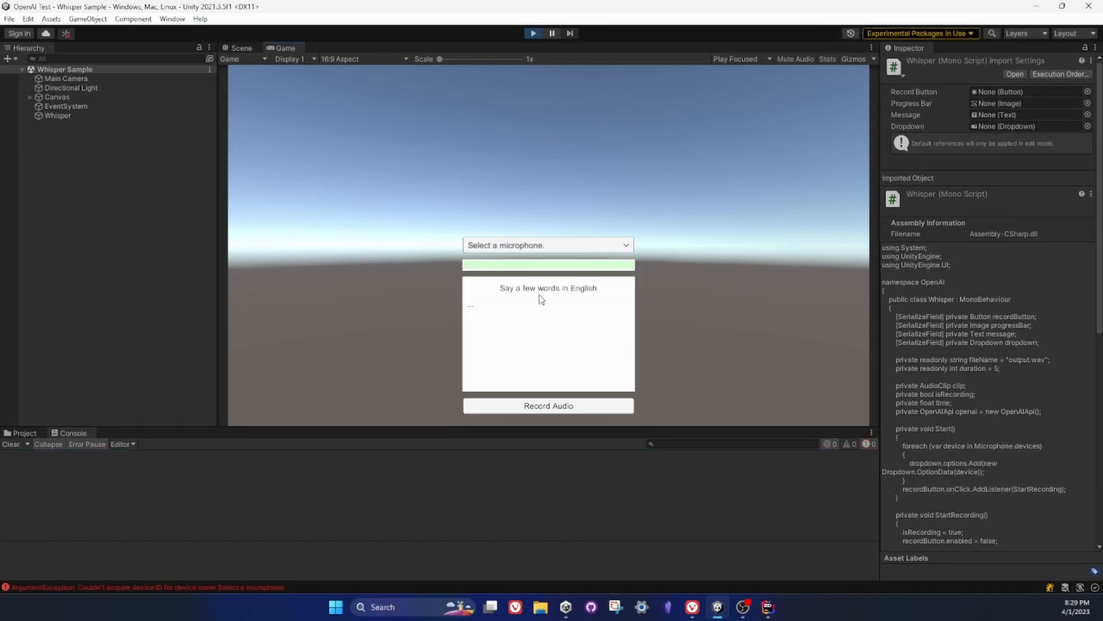
{"action": "left_click", "coordinate": [548, 245]}
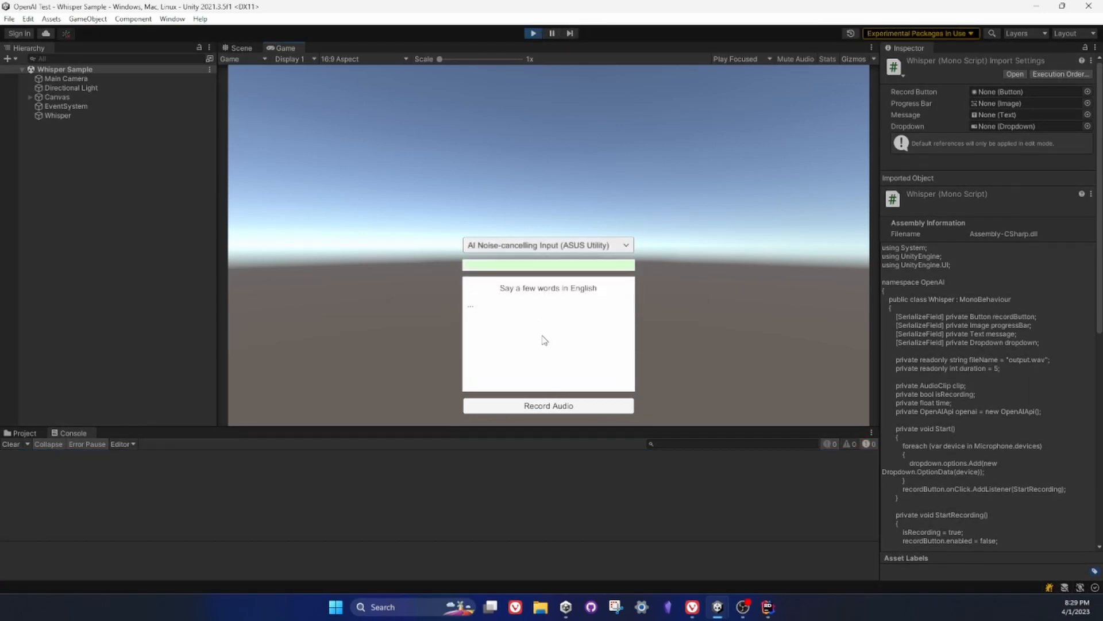
{"action": "left_click", "coordinate": [549, 406]}
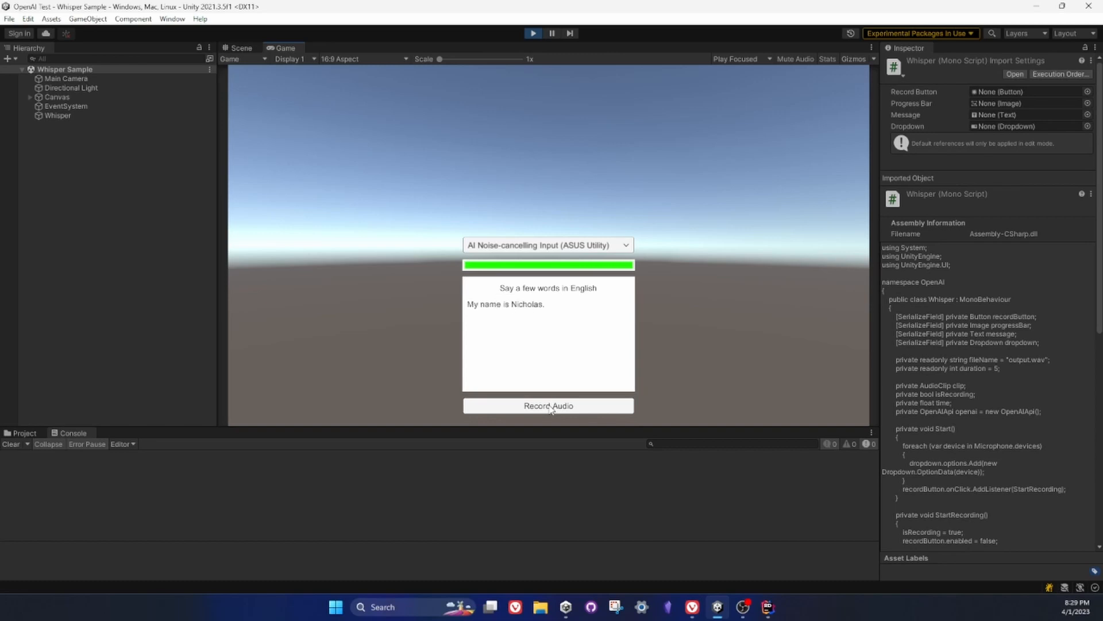
{"action": "mouse_move", "coordinate": [546, 171]}
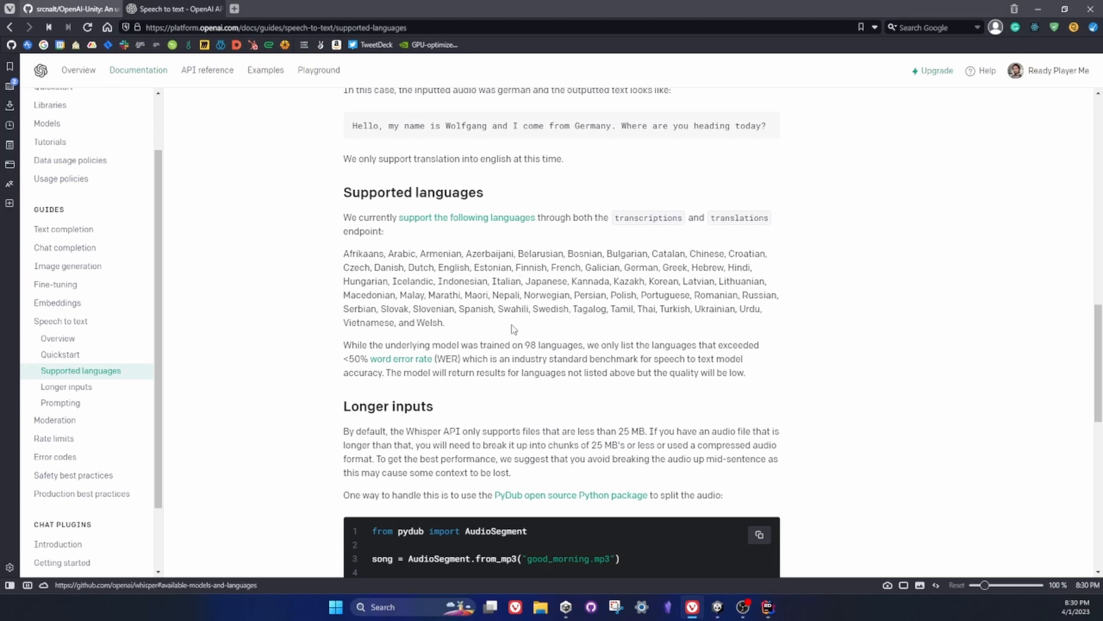
Open the Speech to text guide and navigate down to its Supported languages section
{"action": "left_click", "coordinate": [58, 321]}
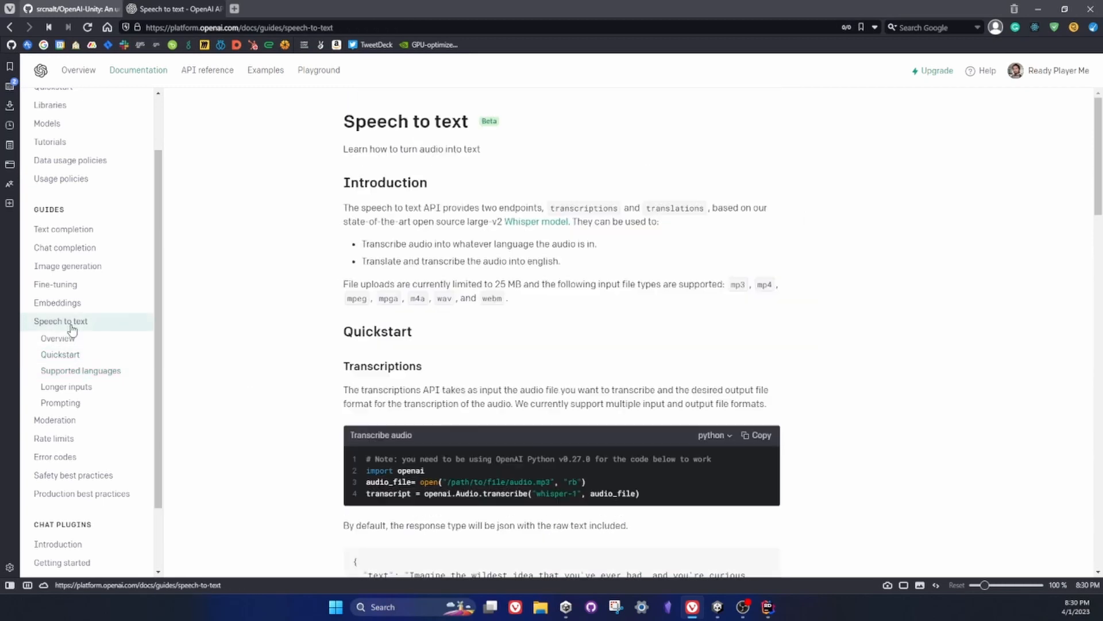
{"action": "scroll", "scroll_direction": "down", "scroll_amount": 3}
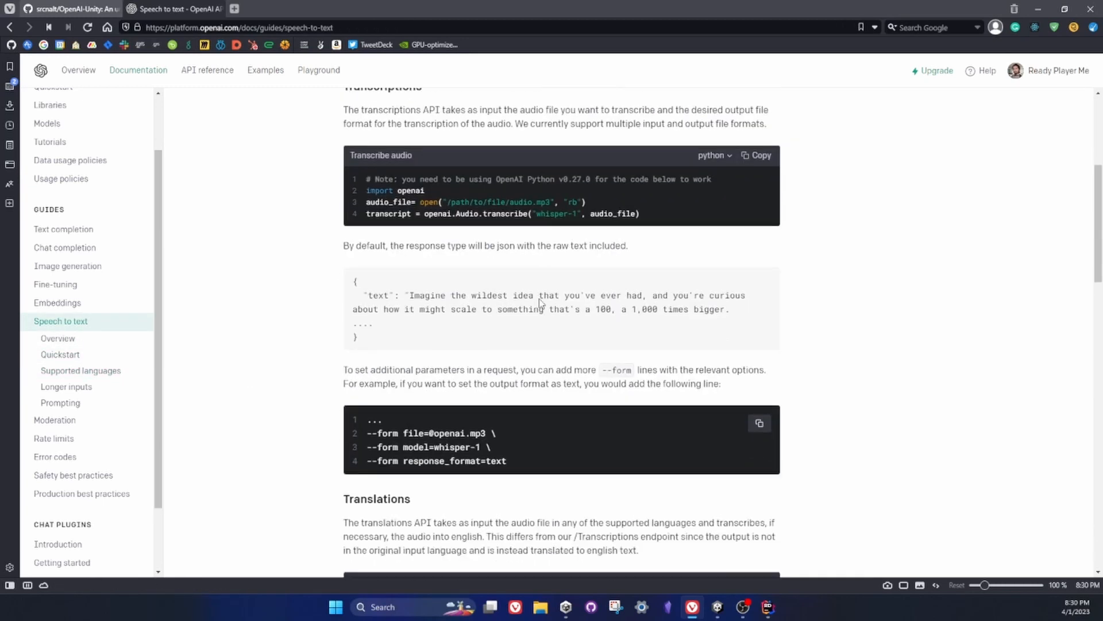
{"action": "left_click", "coordinate": [59, 354]}
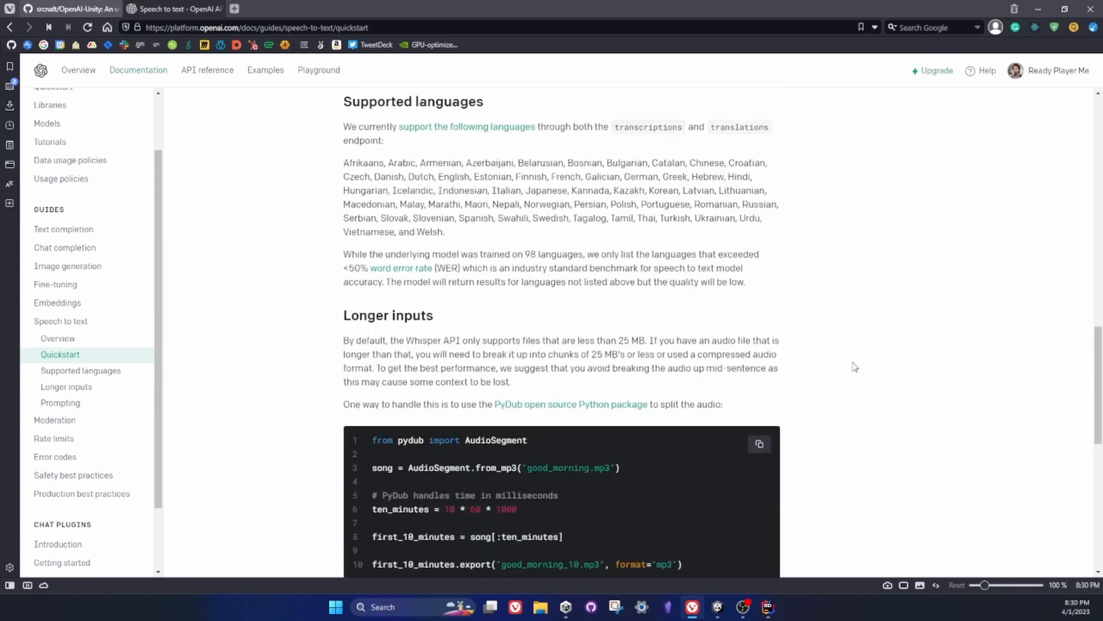
{"action": "left_click", "coordinate": [80, 370]}
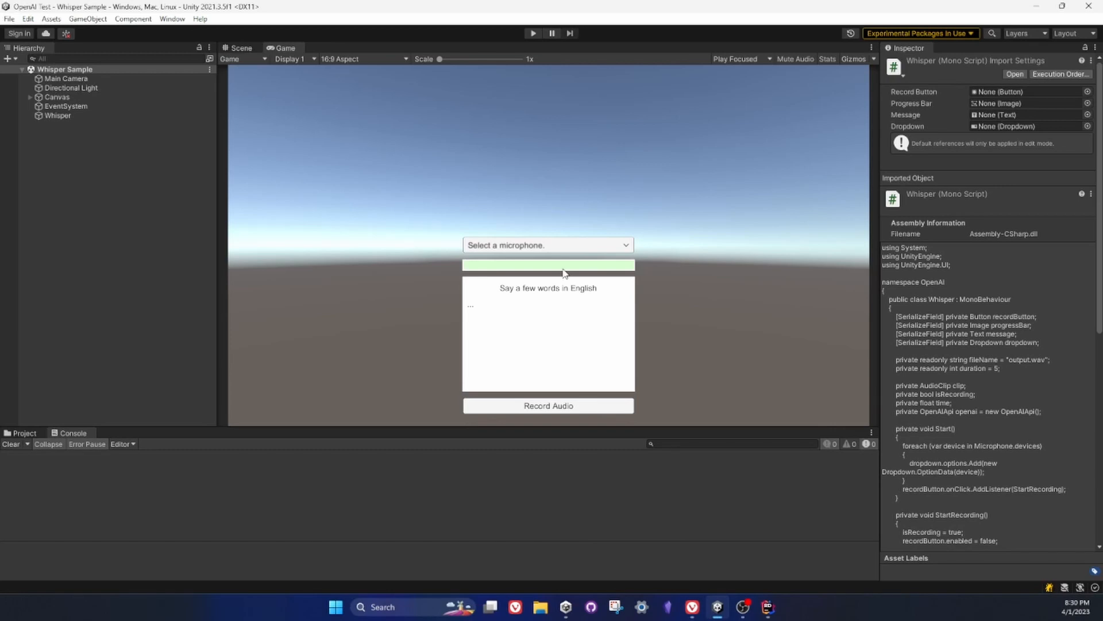
{"action": "mouse_move", "coordinate": [561, 295]}
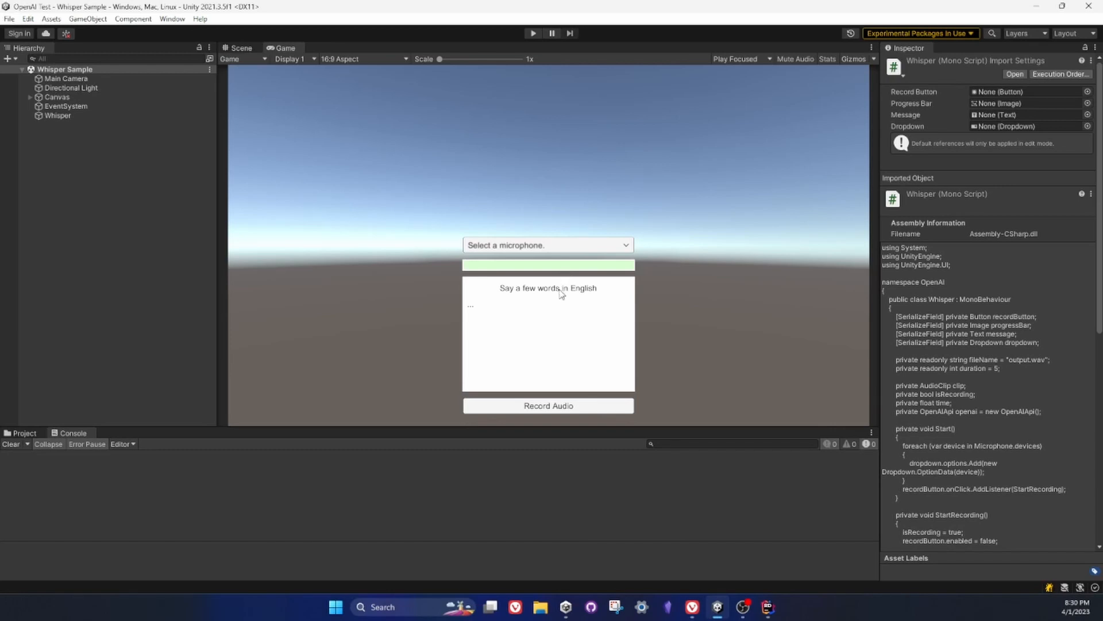